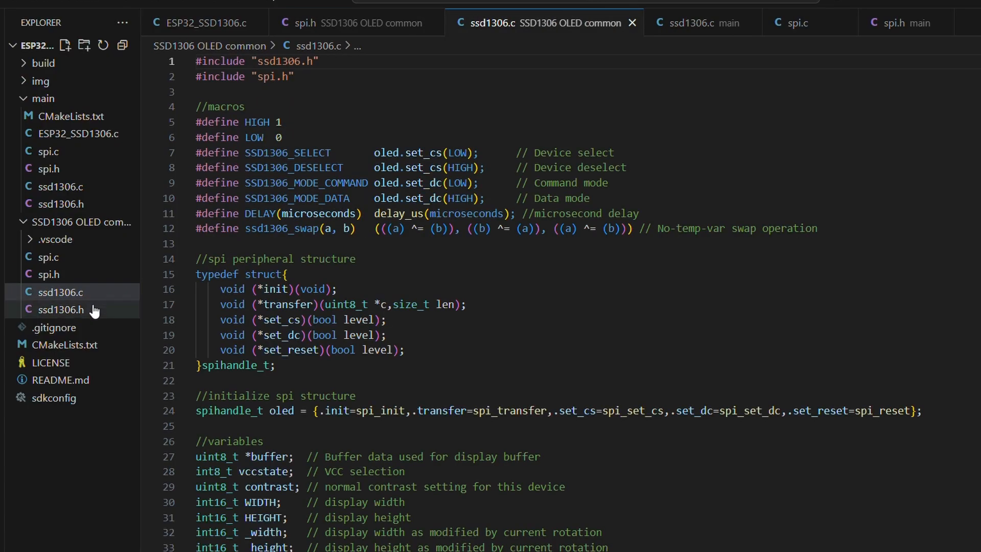
Step: Review ssd1306.h and ssd1306.c in the SSD1306 OLED common folder
click(60, 309)
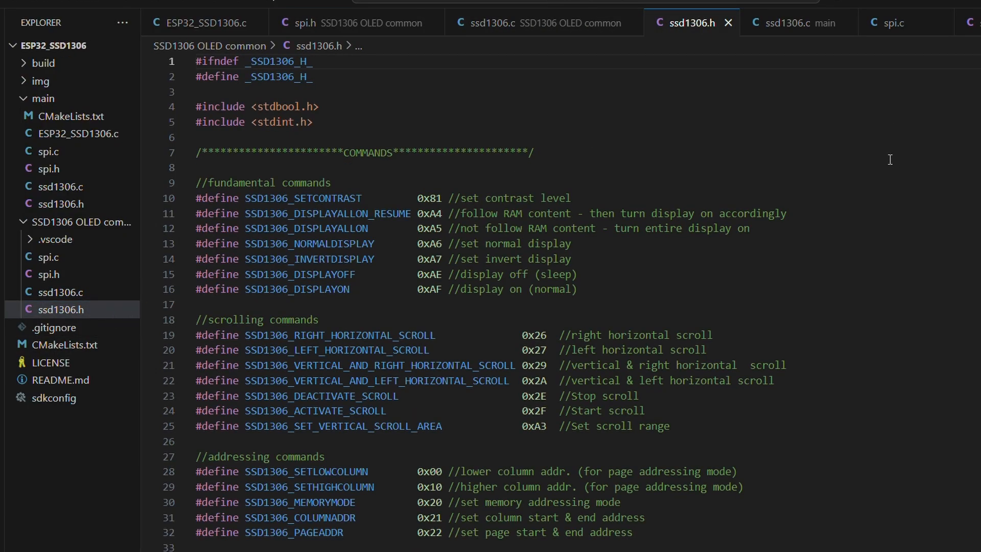
scroll(down, 3)
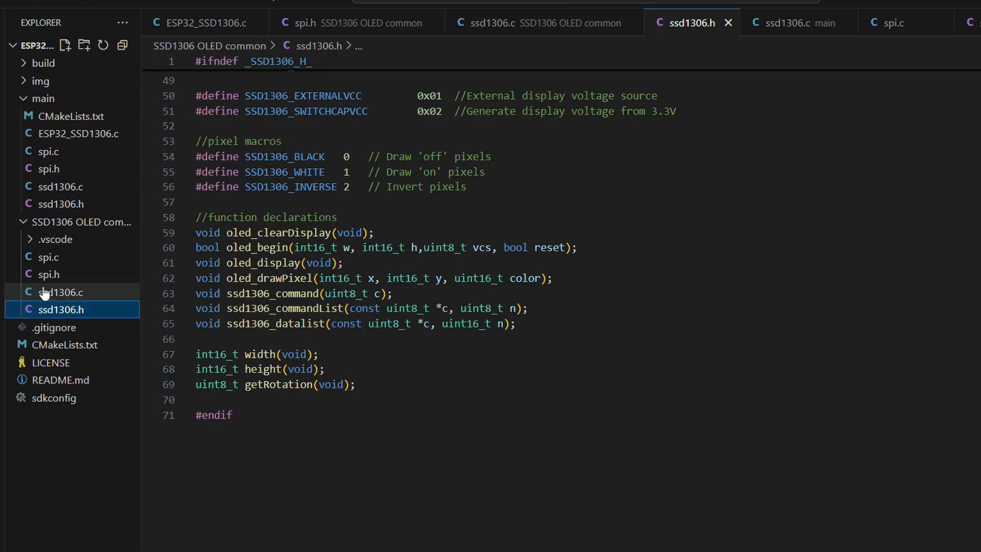
click(60, 292)
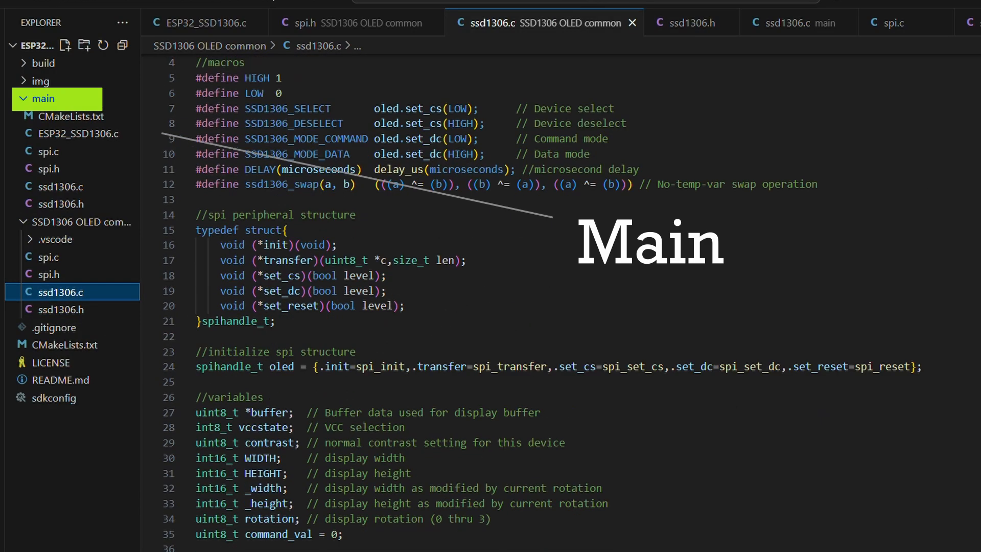
scroll(down, 3)
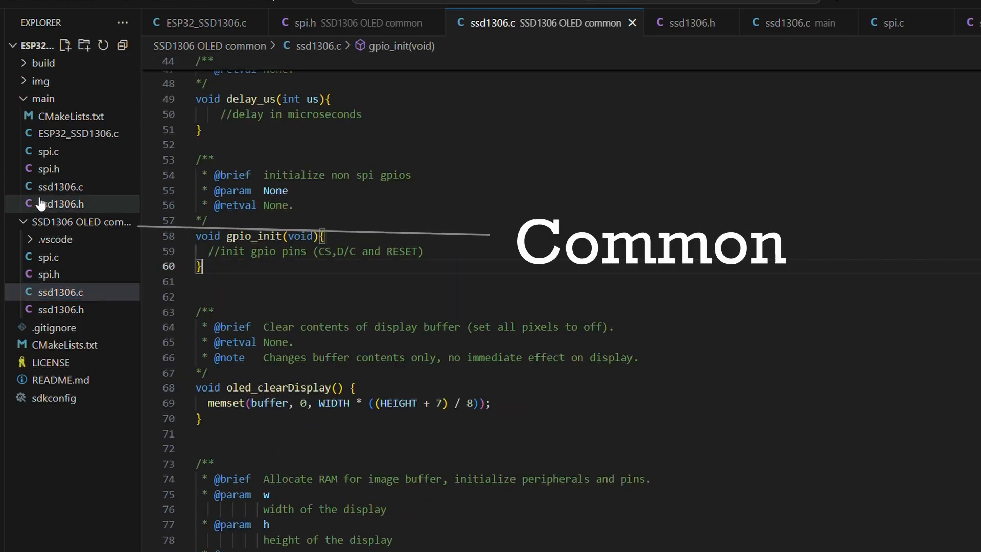
click(78, 222)
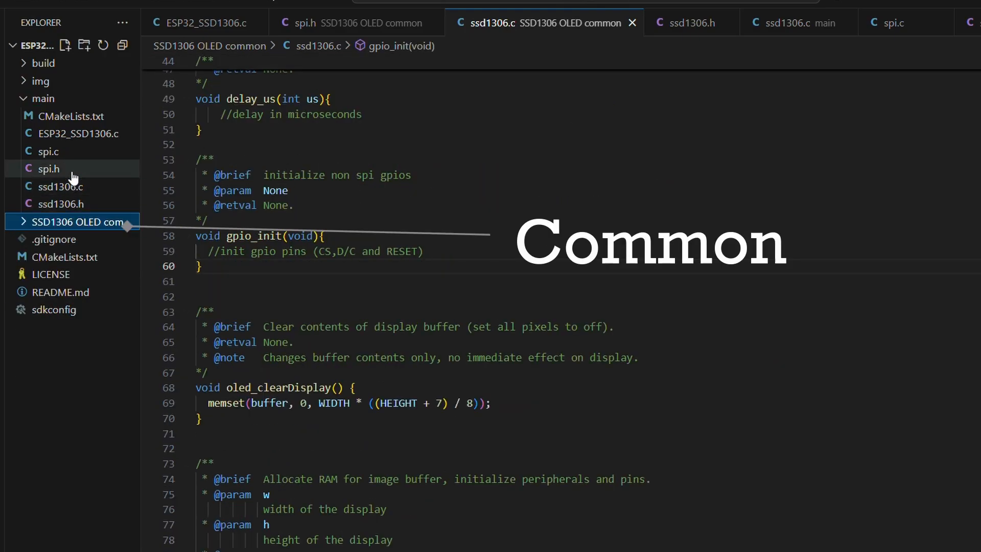
Step: Review main/ssd1306.c with its delay_us and gpio_init, then show the ESP-IDF commands
click(56, 186)
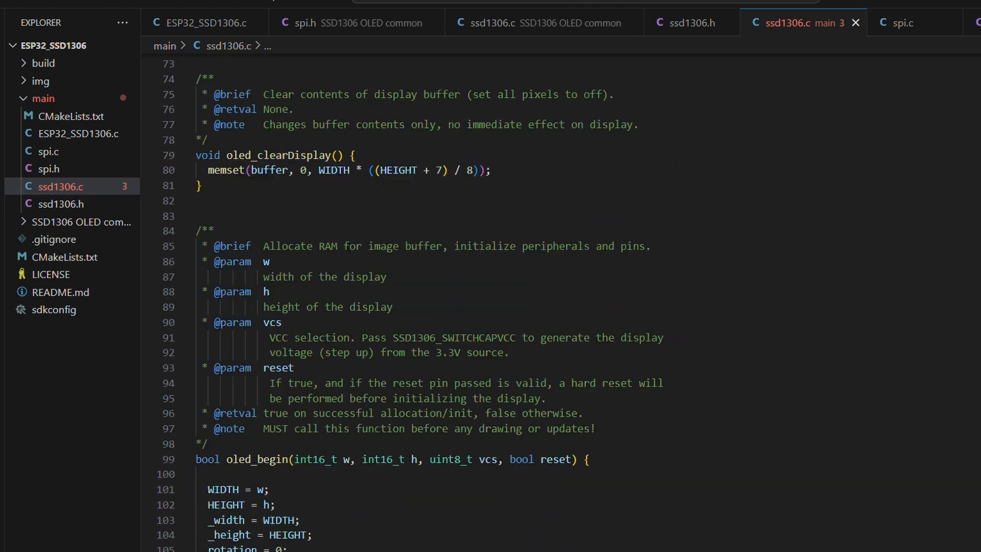
scroll(up, 3)
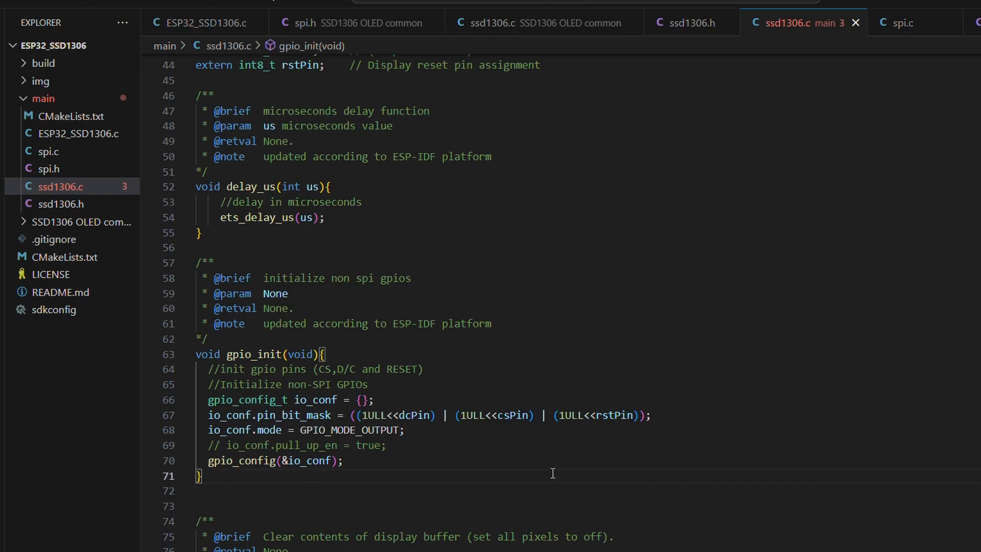
mouse_move(361, 376)
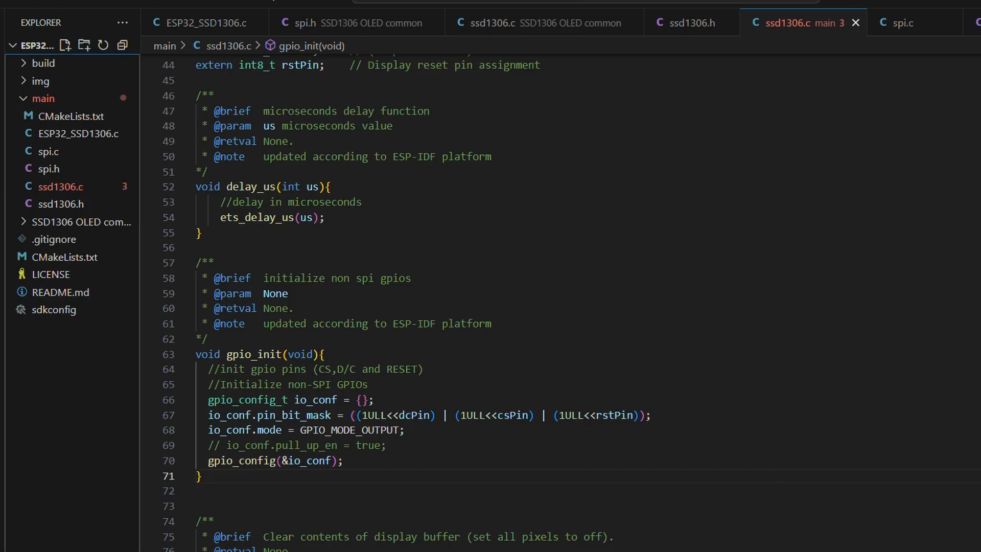
click(277, 247)
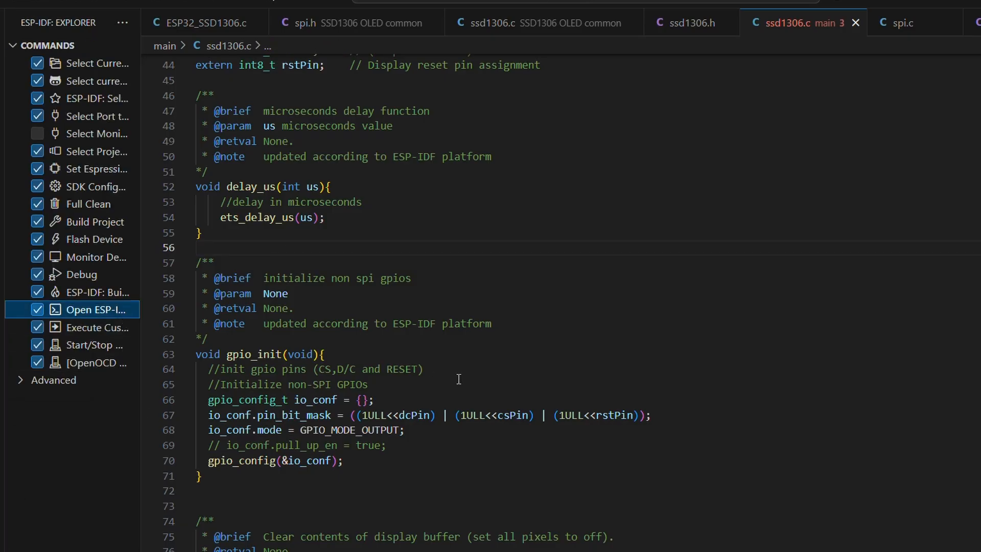
mouse_move(509, 400)
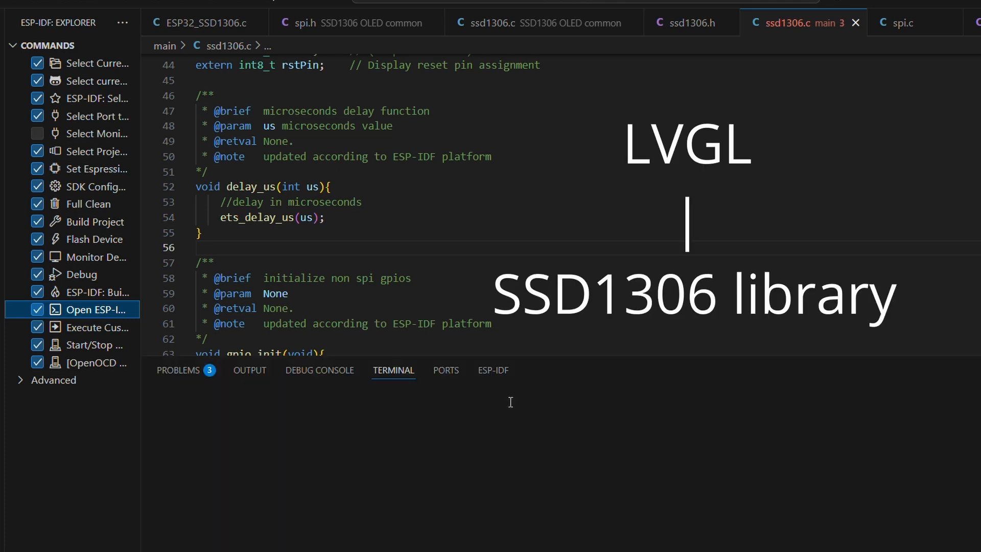
Step: Add the lvgl/lvgl^8.4.0 dependency to the main component from the ESP-IDF terminal
click(92, 309)
text(cl)
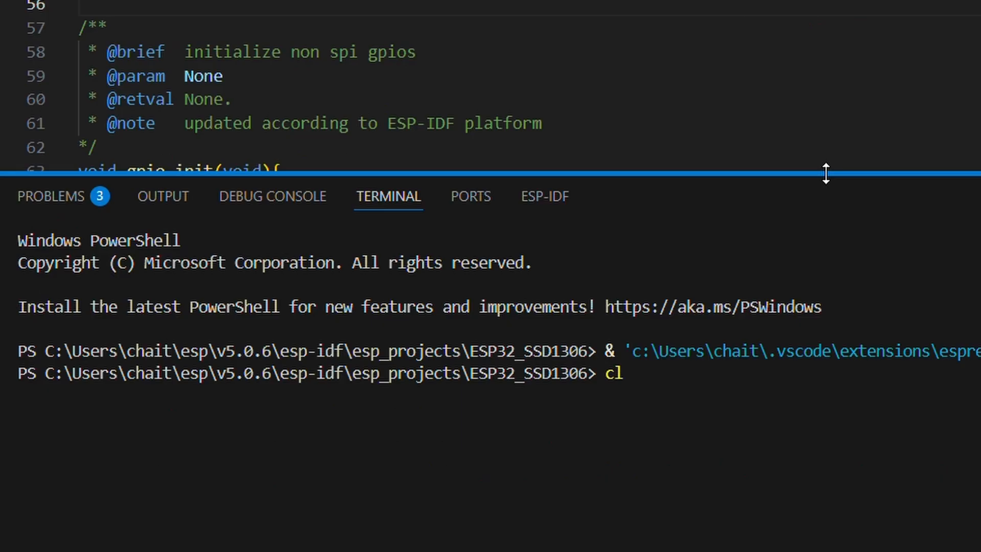
key(Enter)
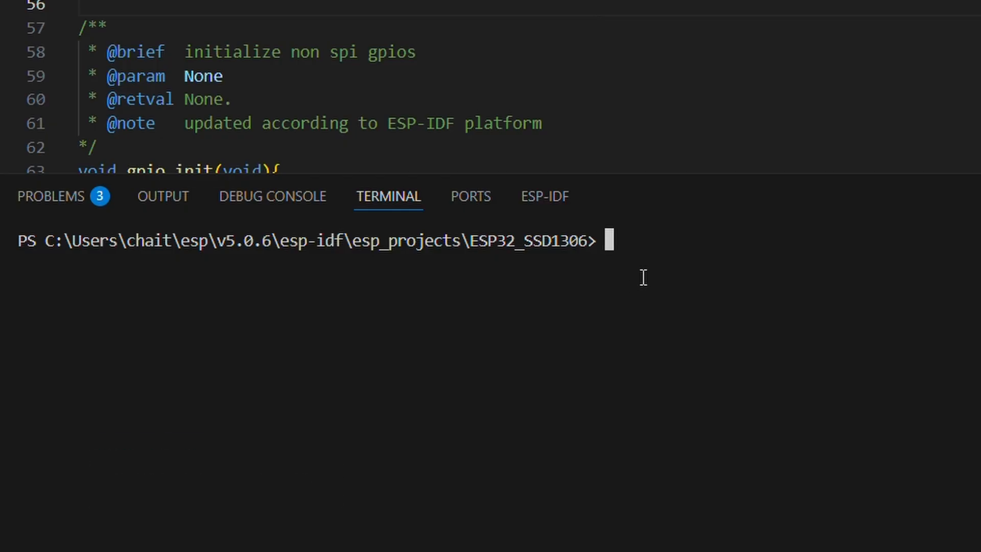
text(idf.py add-dependency "lvgl/lvgl^9.3.0")
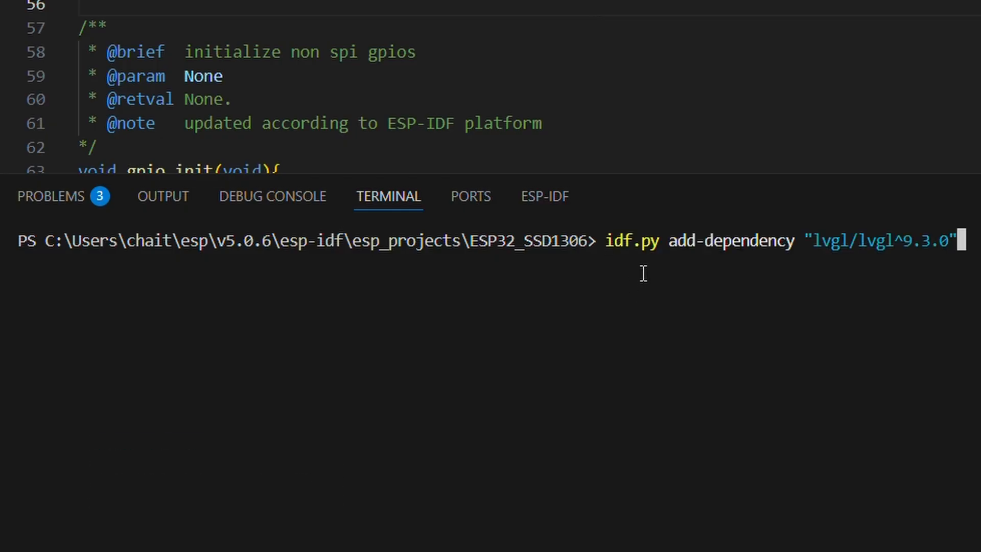
key(Backspace)
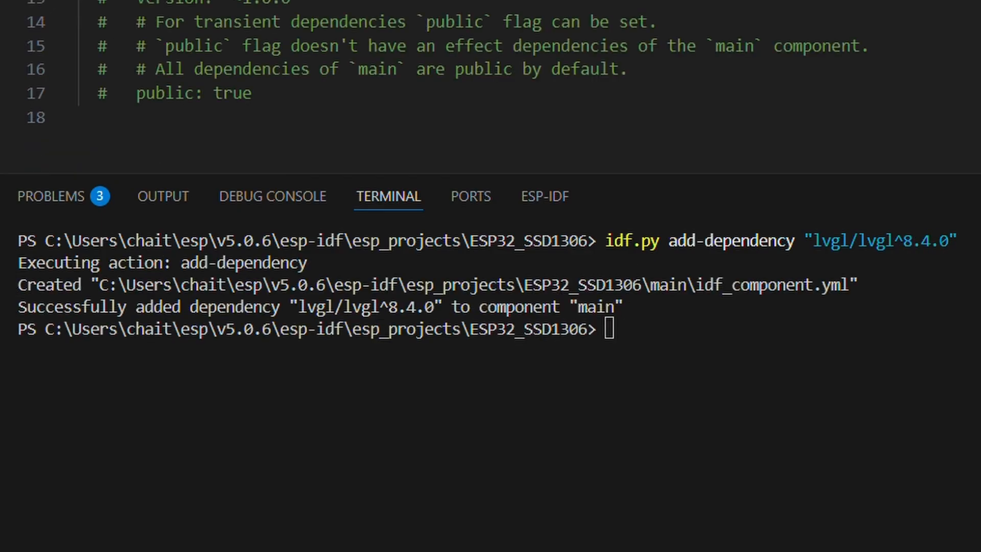
Step: Build with idf.py so LVGL lands in managed_components and view lv_conf_template.h
text(idf.py build)
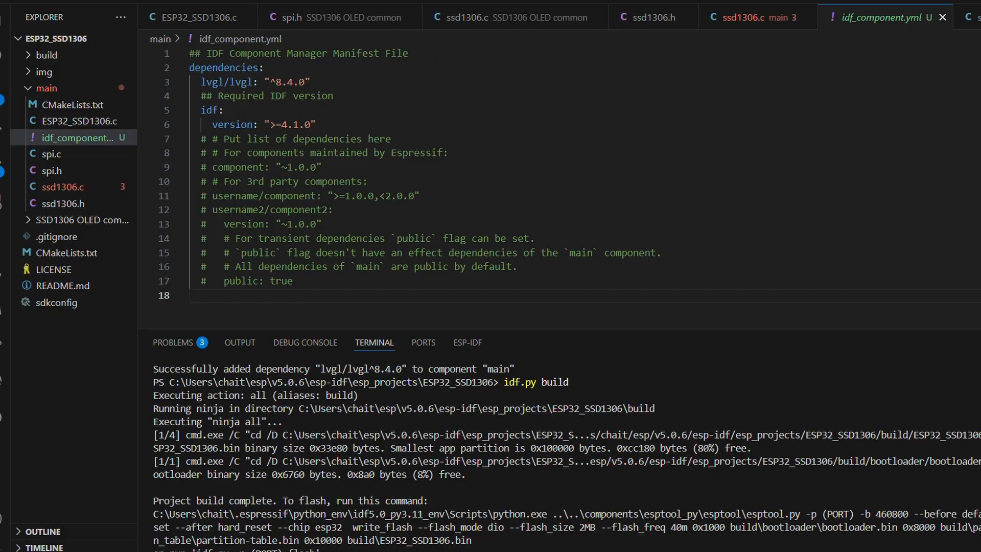
mouse_move(478, 48)
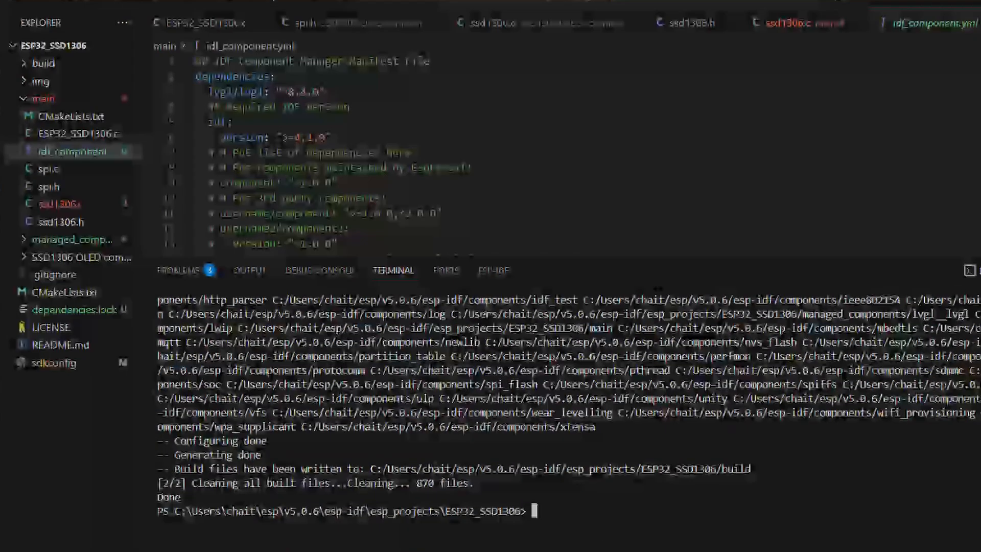
click(71, 239)
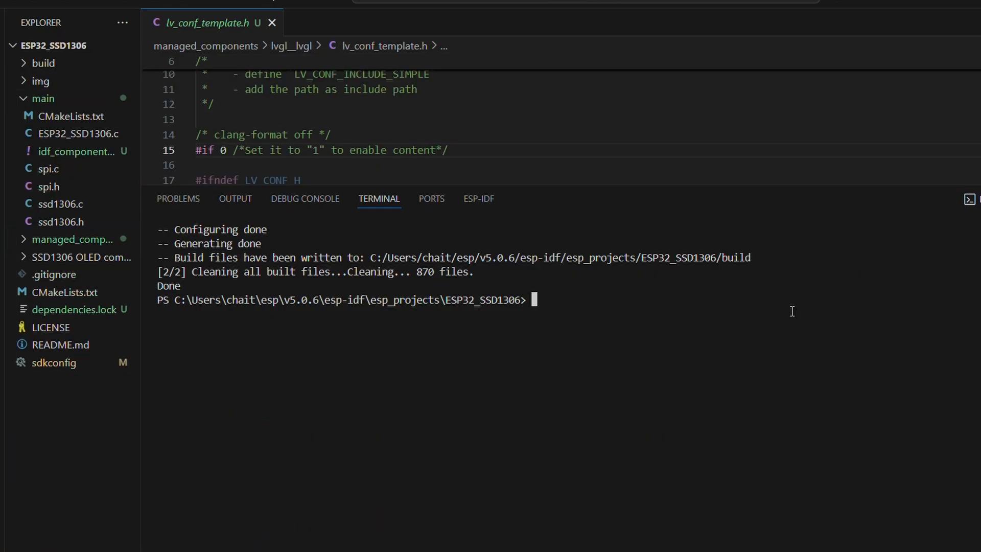
Step: Run idf.py menuconfig and review the LVGL colour depth and demo options
text(idf.py menuconfig)
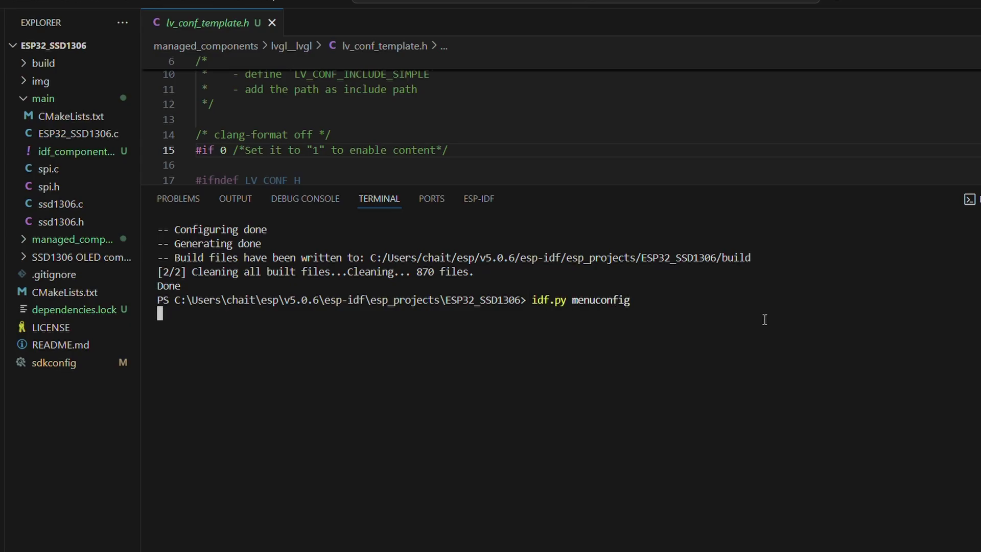
key(Enter)
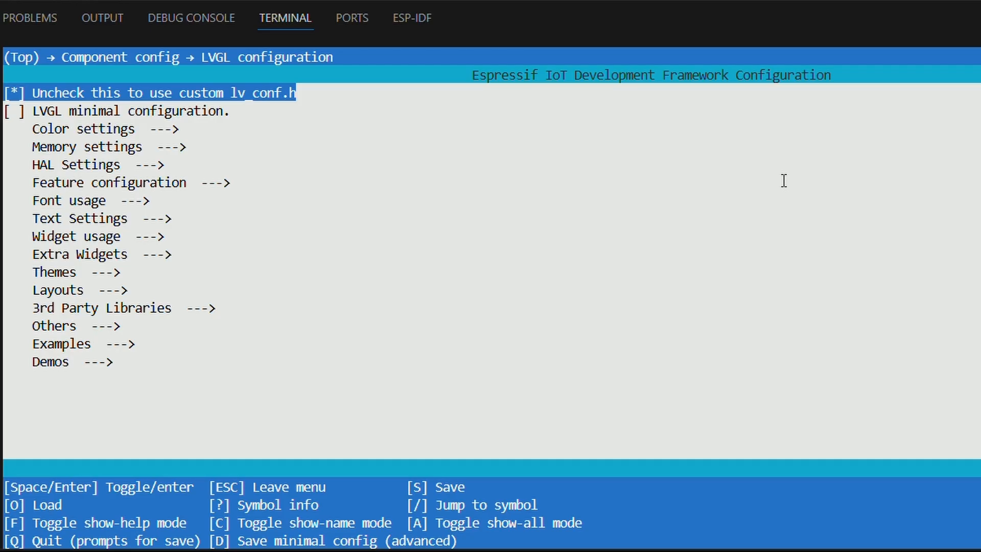
key(Down)
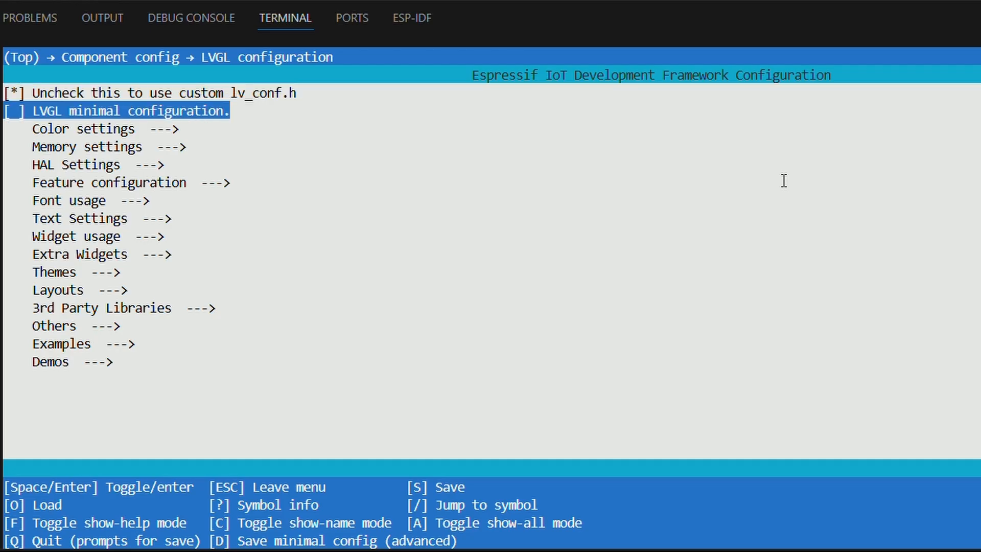
key(Down)
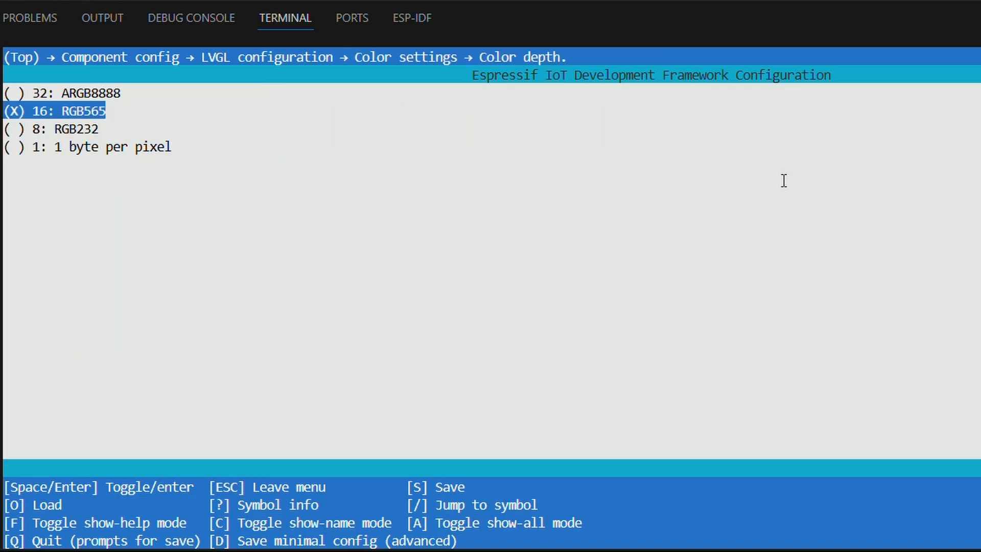
key(Down)
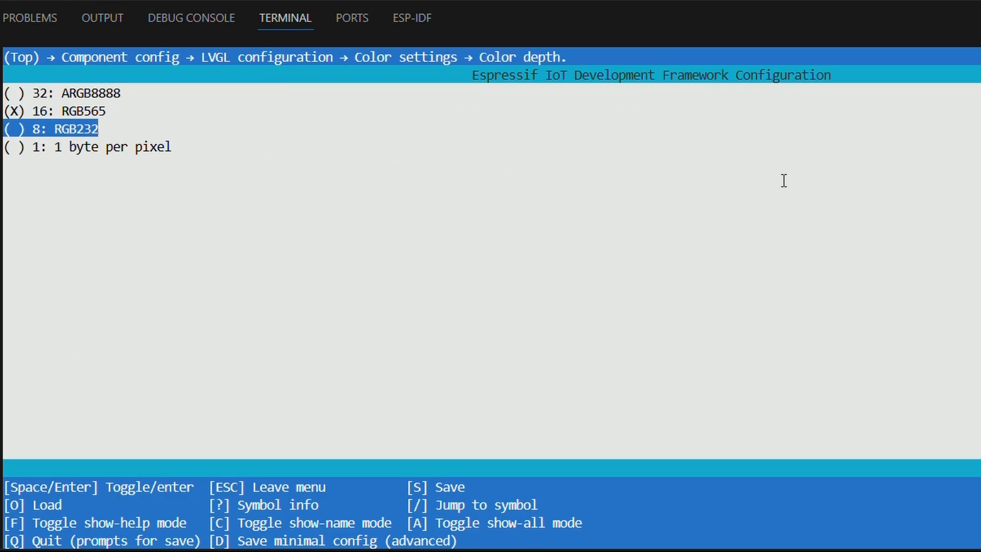
key(Escape)
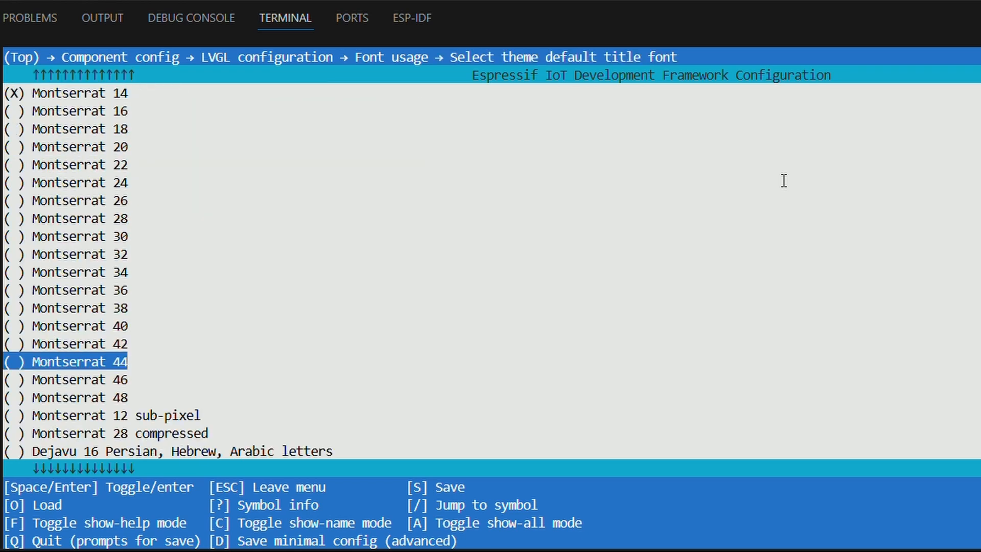
key(Escape)
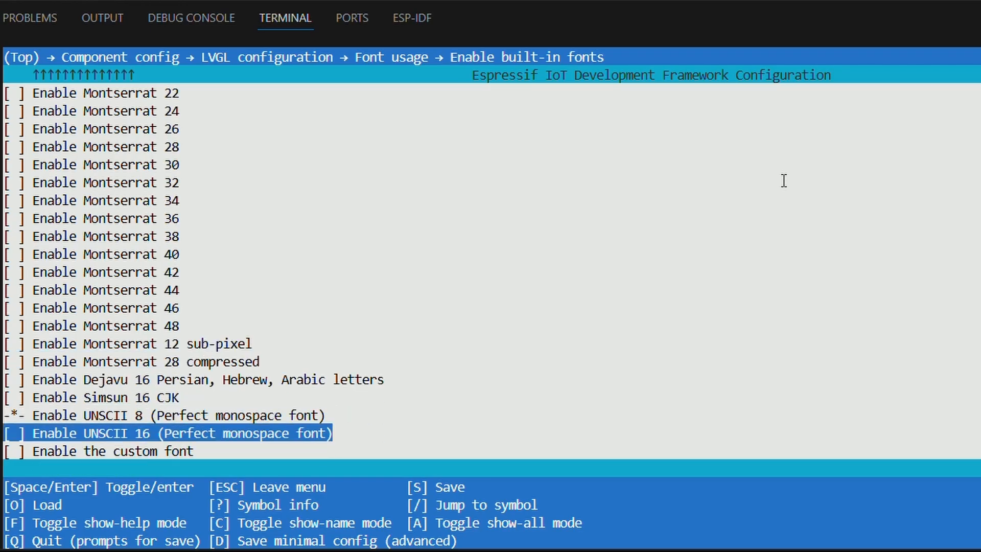
key(Up)
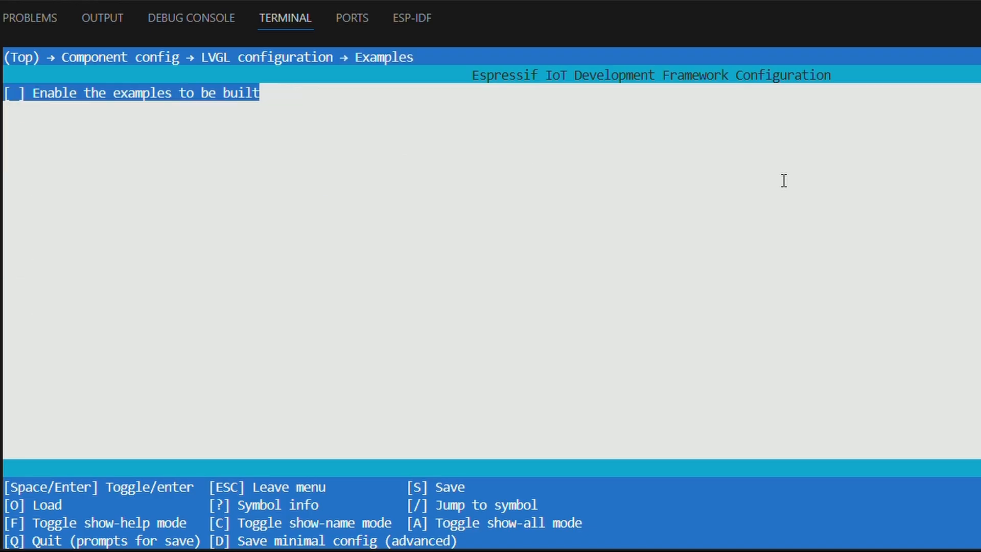
key(Escape)
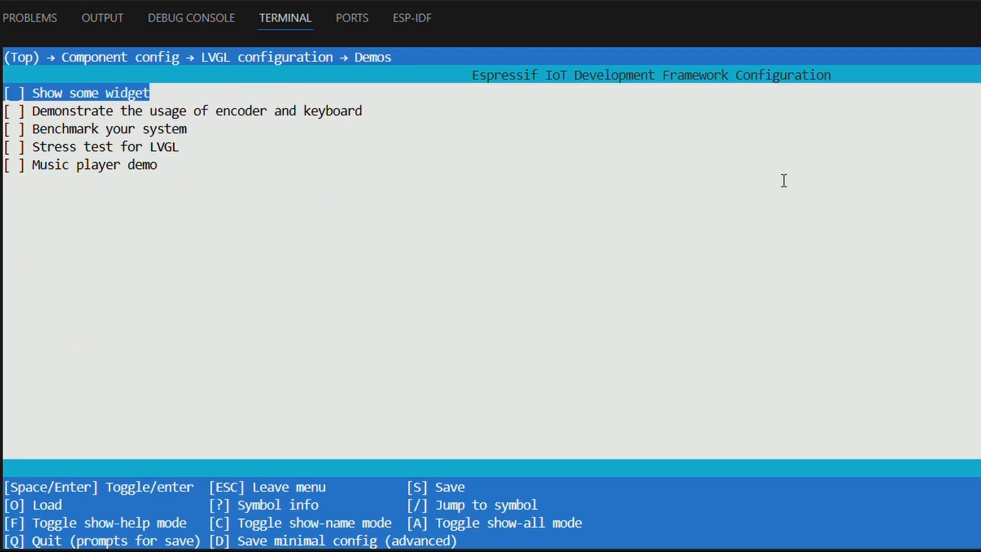
key(Escape)
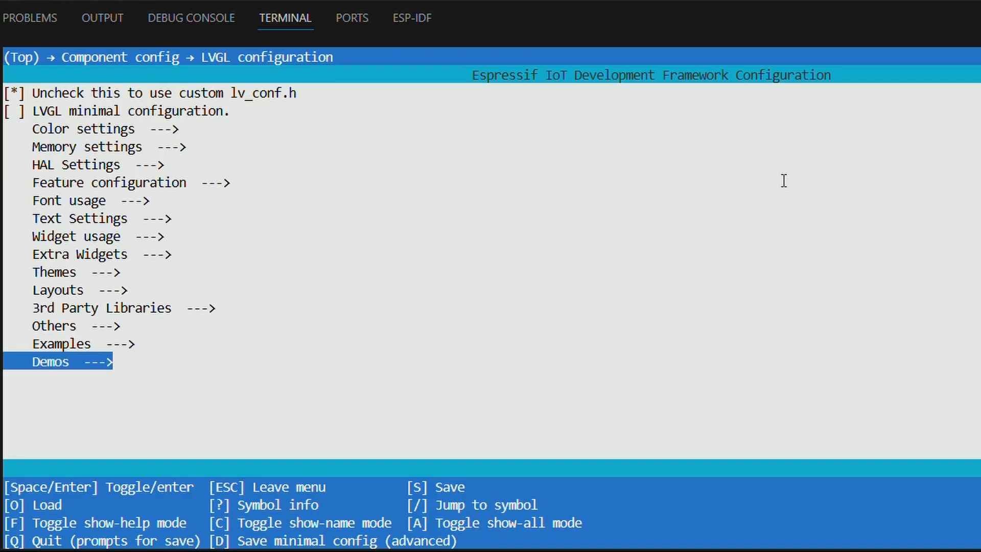
Step: Save the LVGL configuration to the project's sdkconfig
key(s)
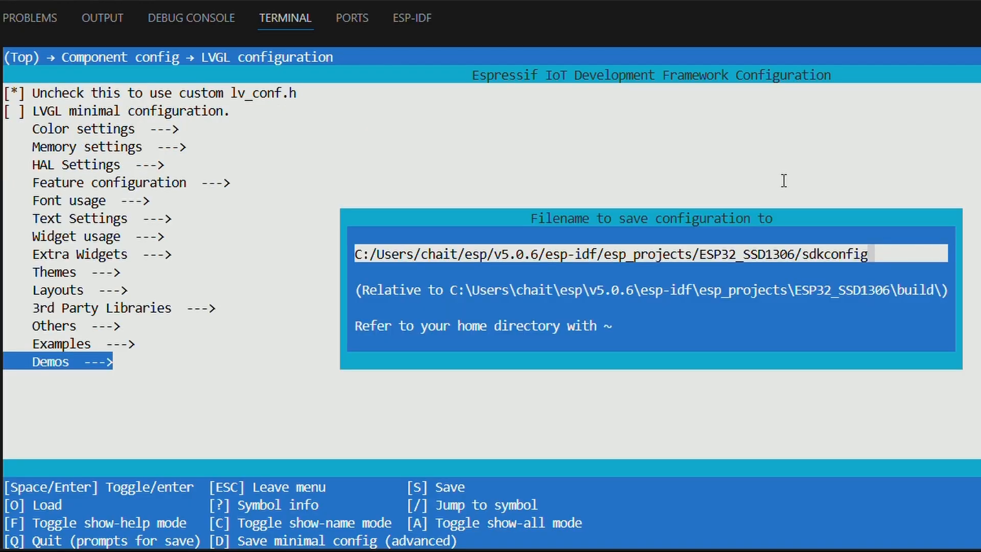
key(Escape)
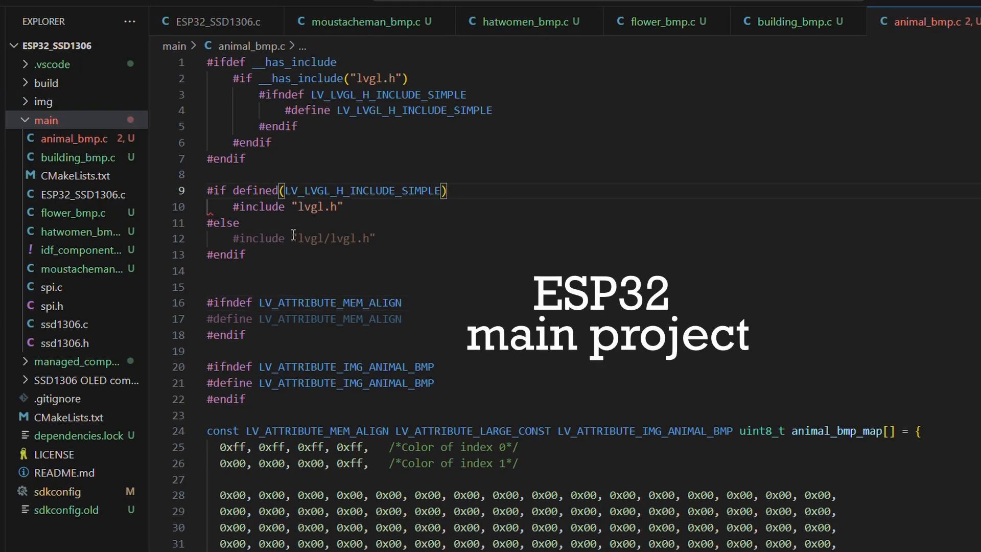
Step: In main/CMakeLists.txt set a SOURCE list of ssd1306.c, spi.c and ESP32_SSD1306.c and register it
click(71, 176)
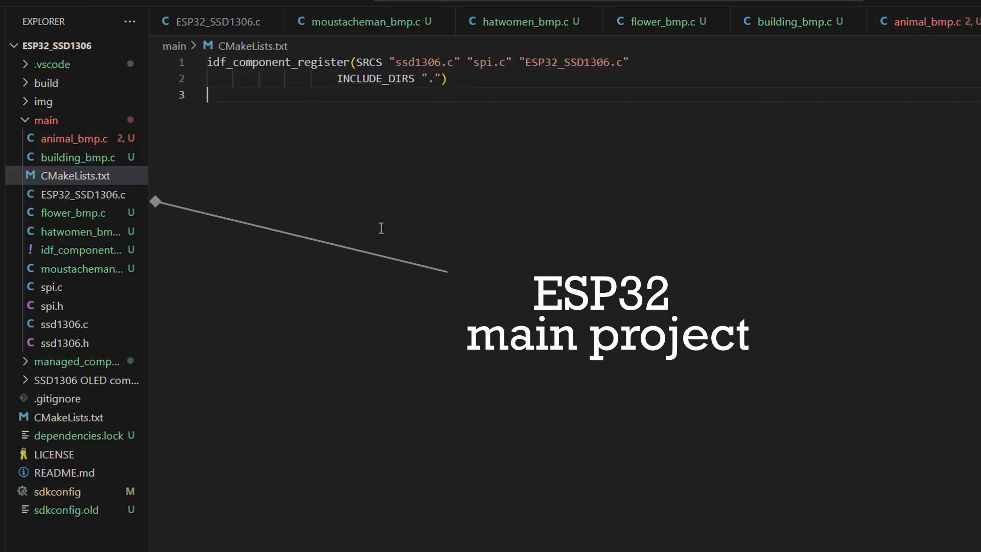
text(SET())
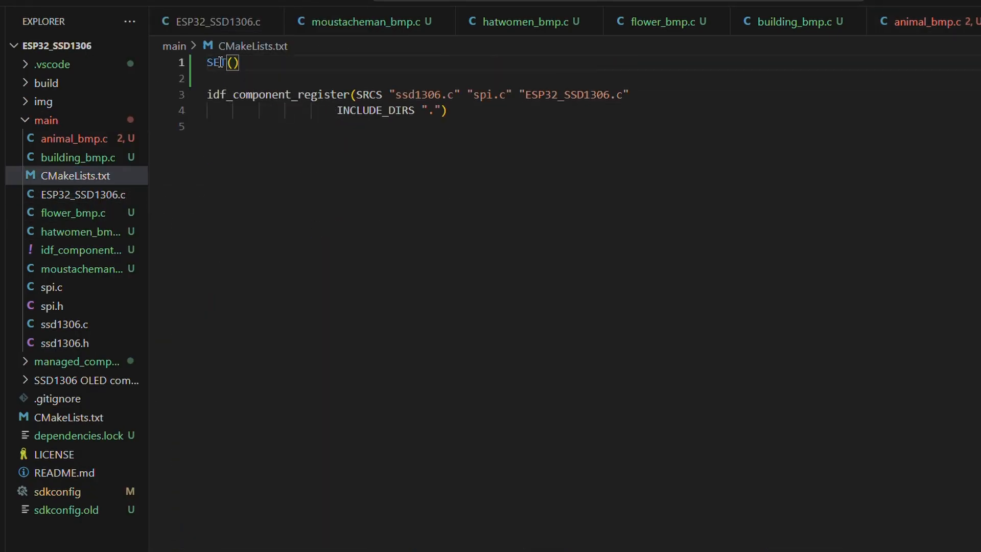
text(SOURCE ssd1307.c)
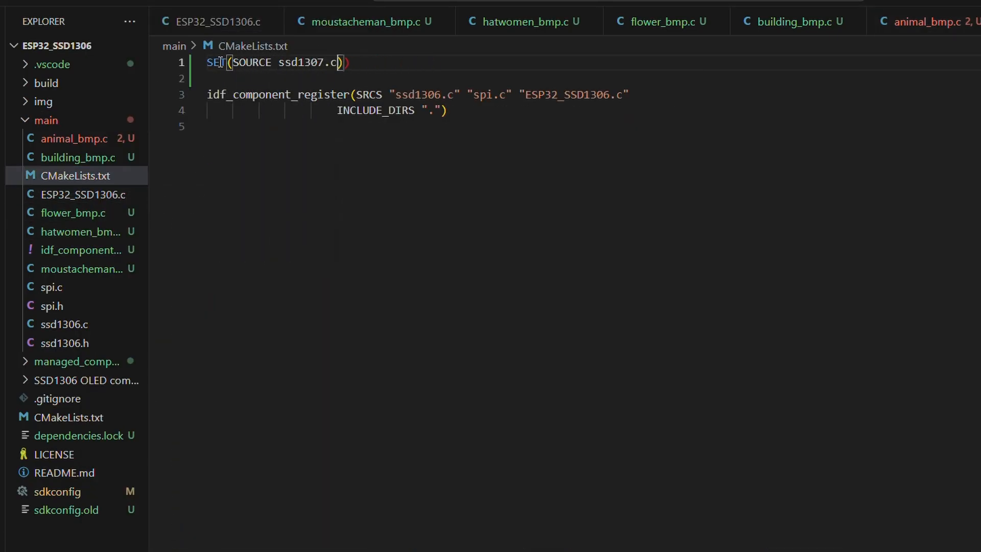
text(spi.c)
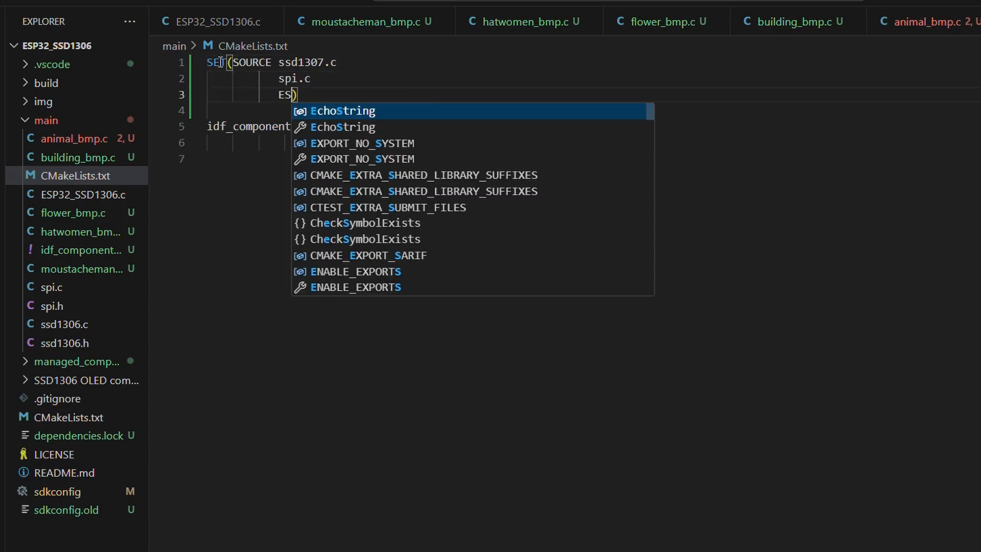
text(SP32_SSD1306.c)
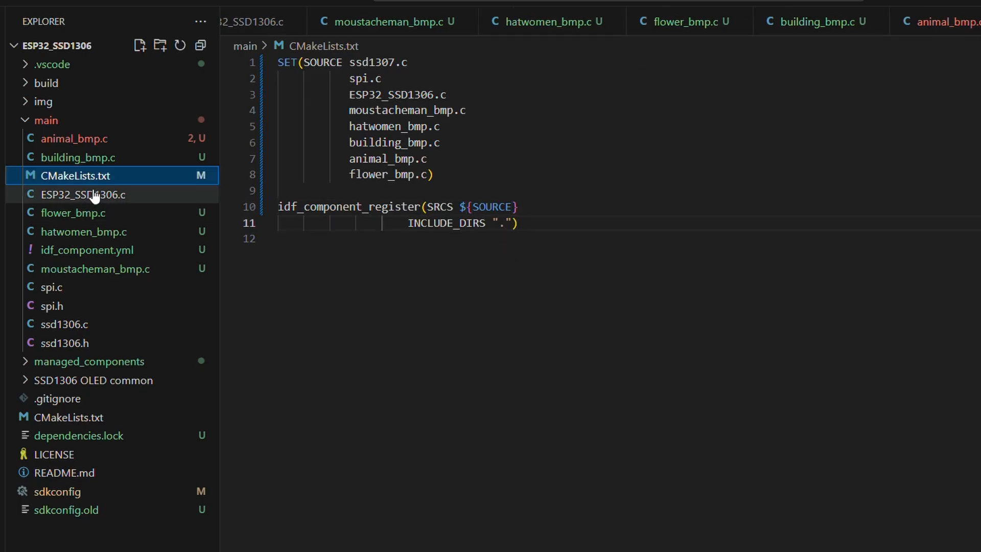
click(81, 194)
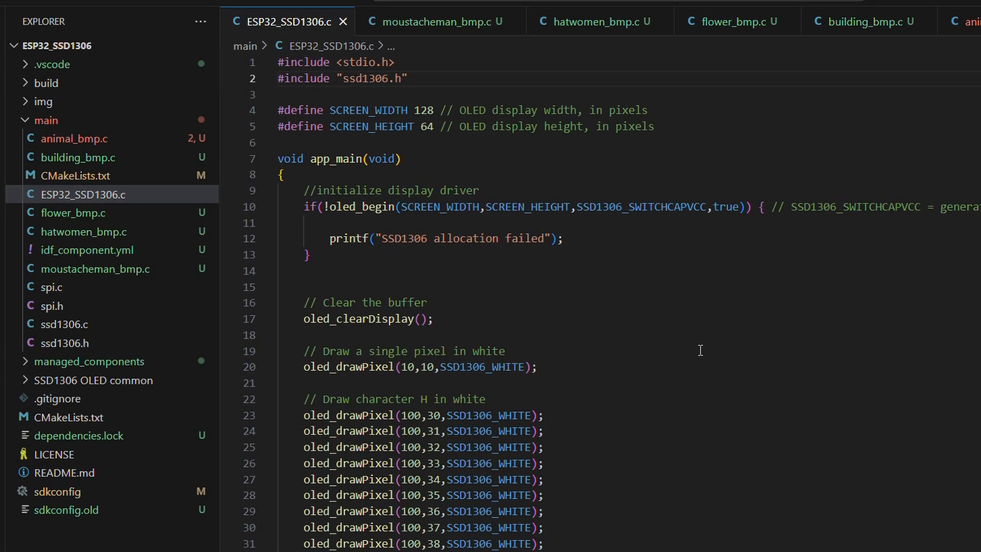
Step: Include lvgl.h, remove the pixel-drawing demo and create the guiTask with xTaskCreatePinnedToCore in app_main
text(#include "lvgl.h")
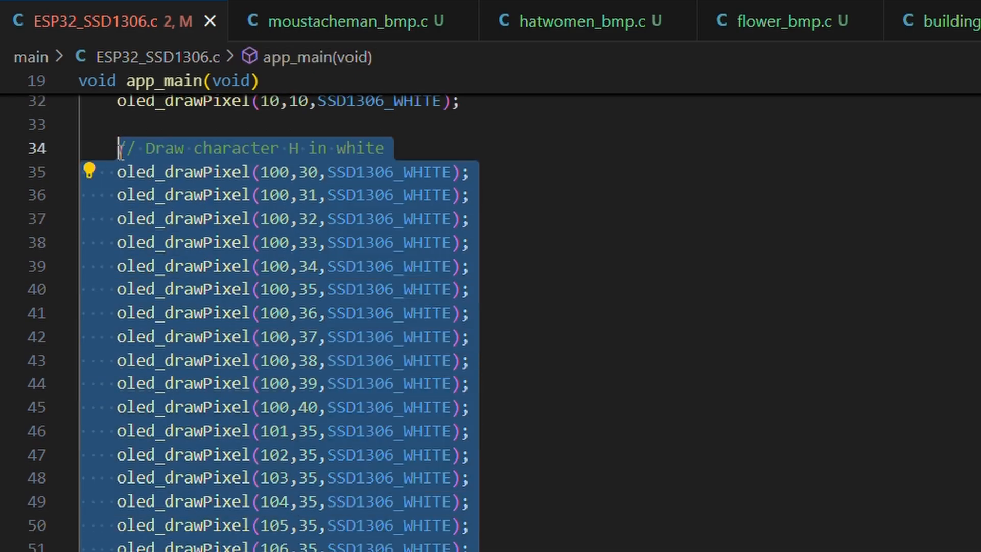
key(Delete)
text(static void guiTask(void *pvParameter) {)
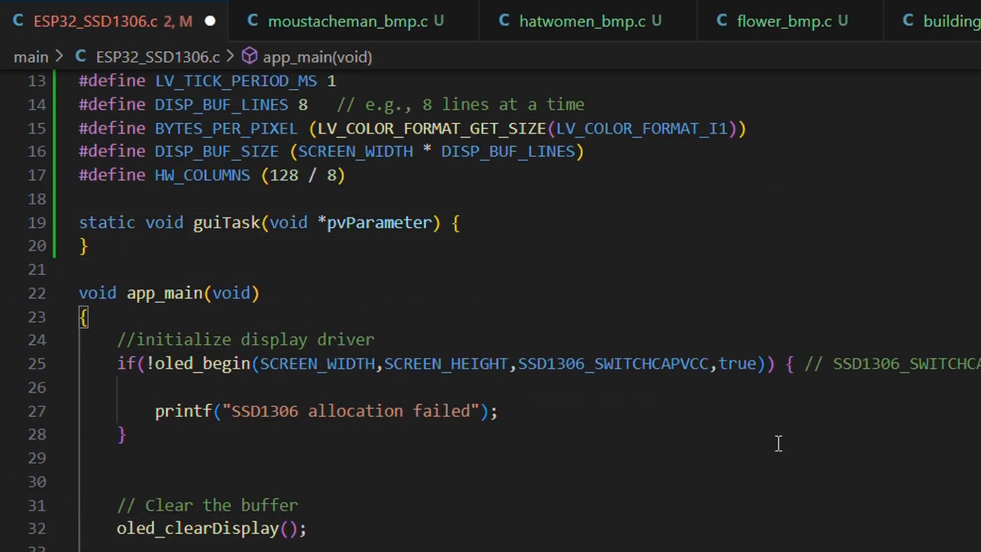
text(xTaskCreatePinnedT)
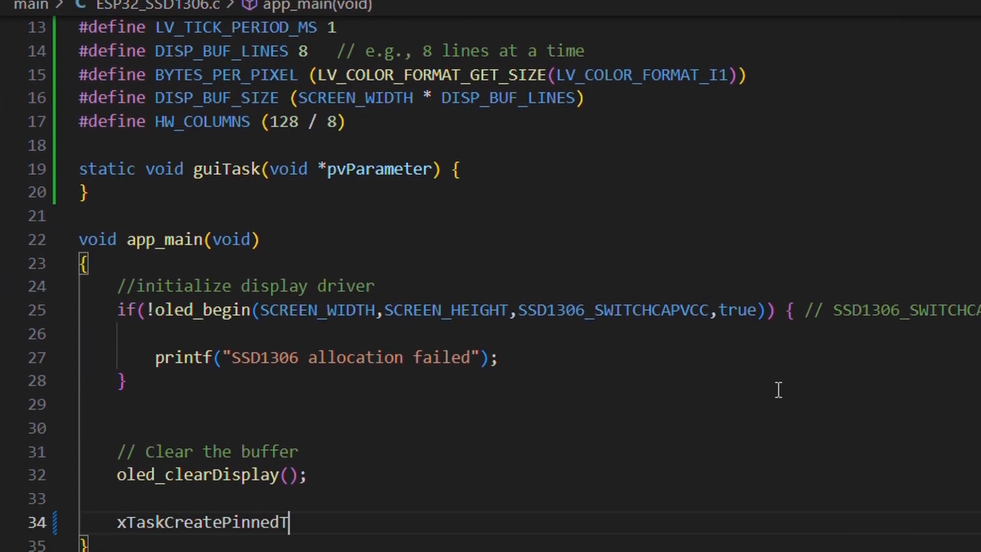
text(oCore();)
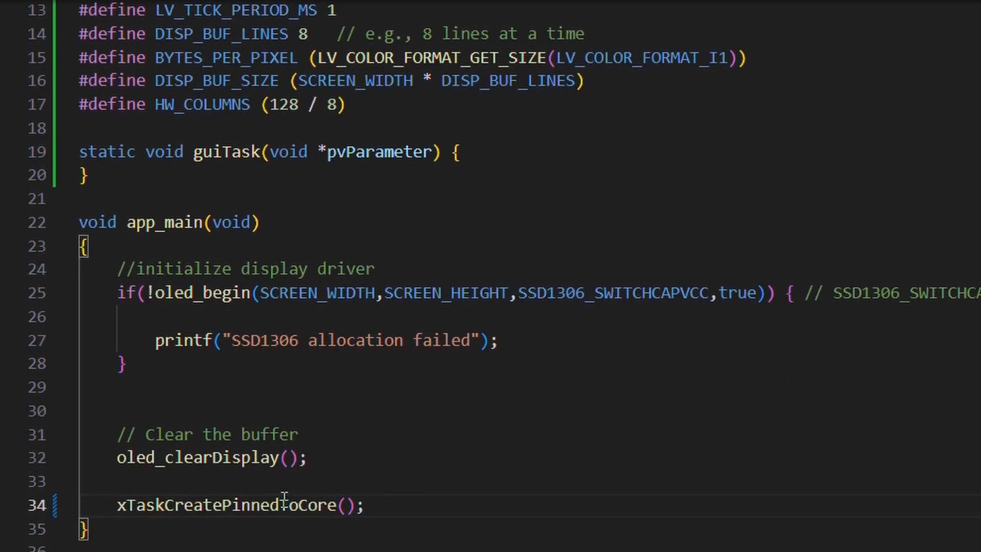
text(//create task)
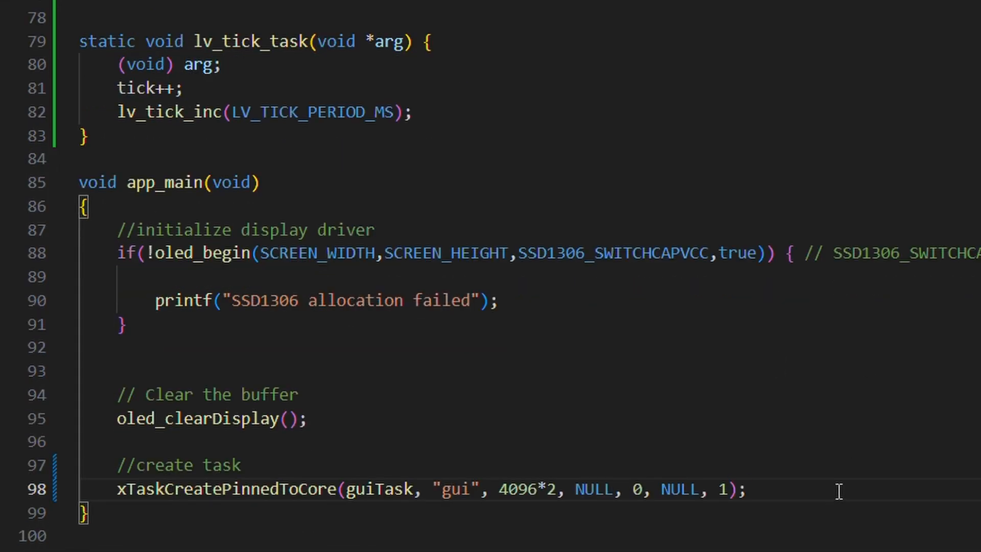
Step: Review guiTask's LVGL init and the 1000 µs esp_timer period against the docs
scroll(up, 3)
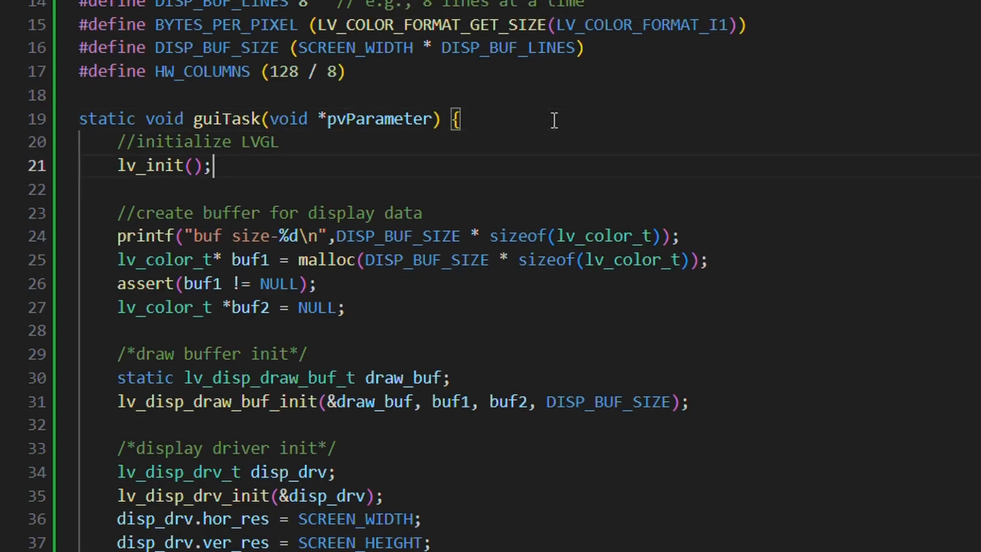
scroll(down, 3)
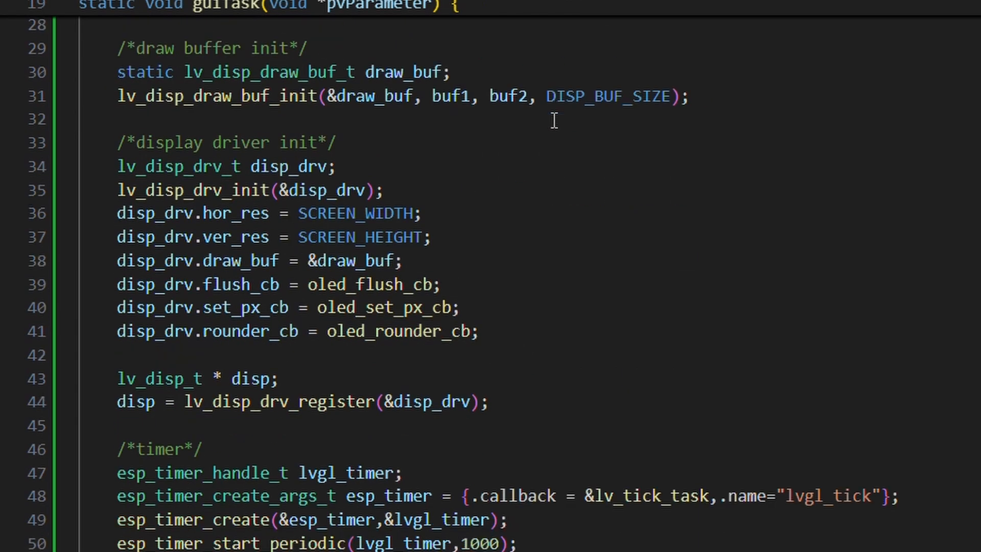
scroll(down, 3)
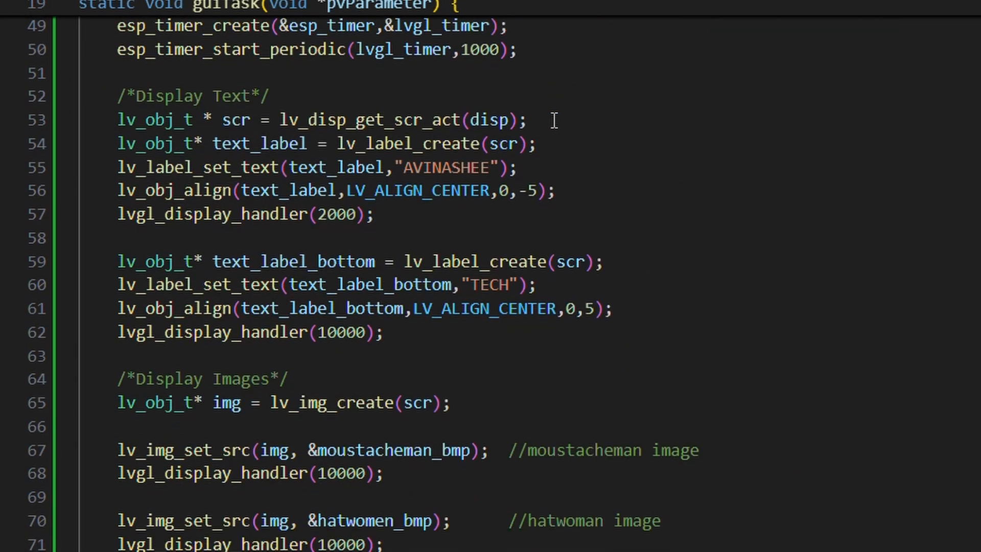
scroll(down, 3)
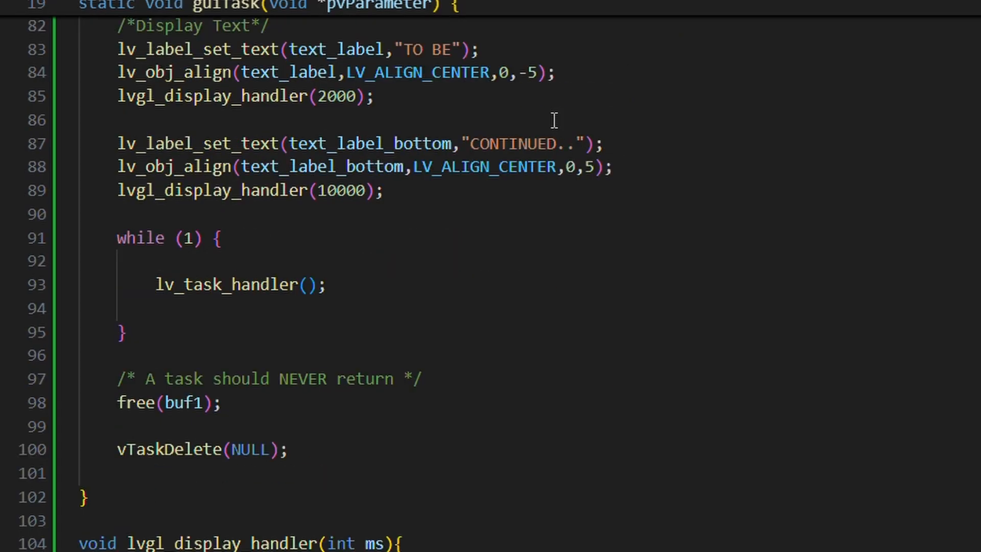
scroll(up, 3)
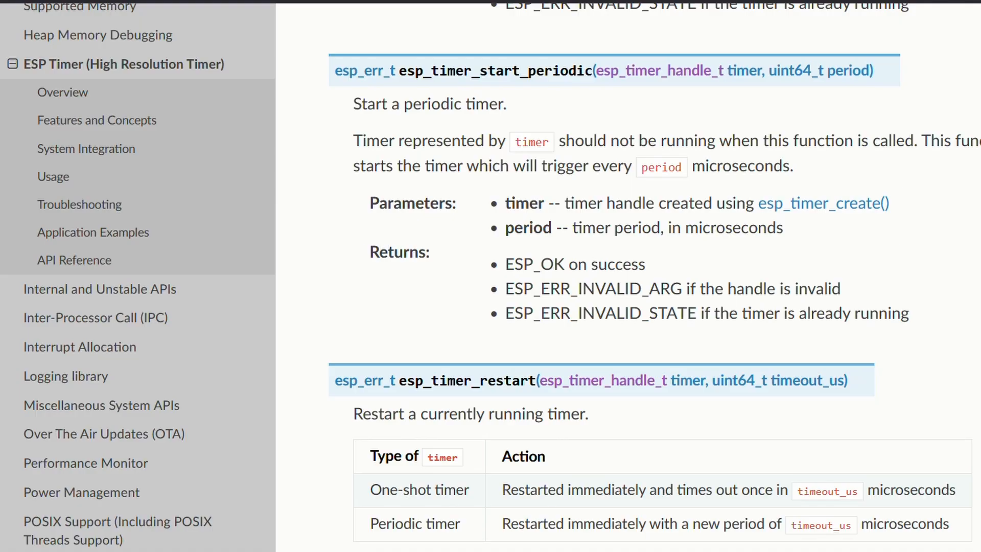
mouse_move(593, 248)
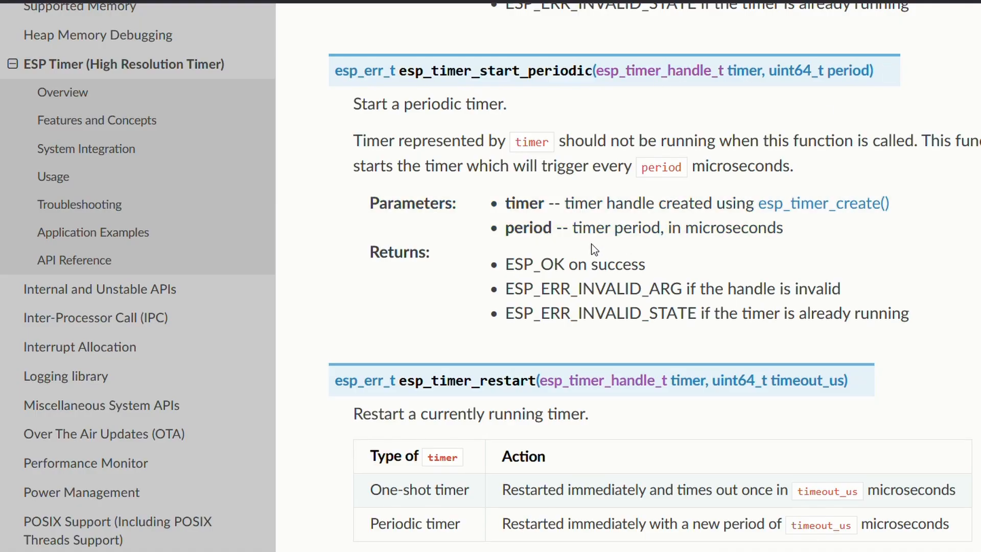
mouse_move(834, 246)
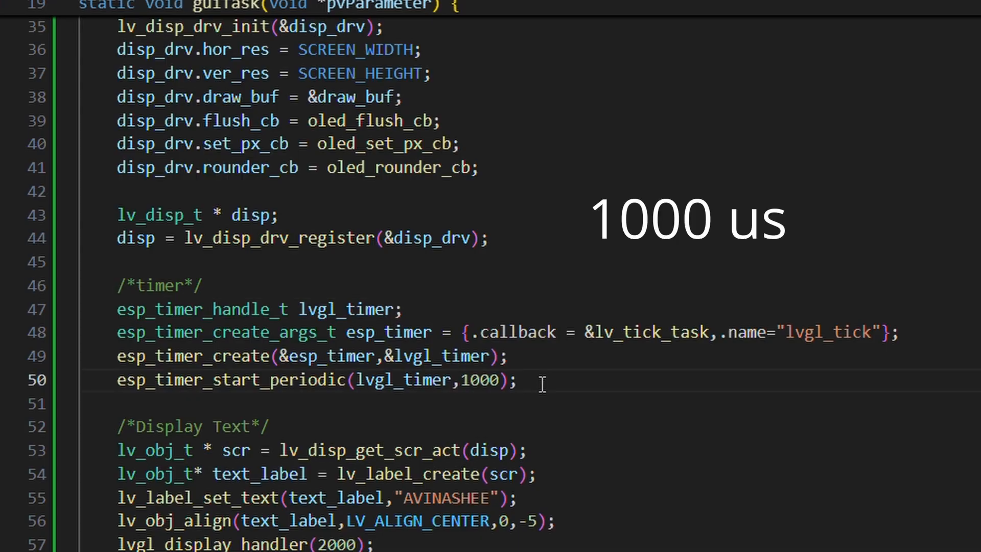
double_click(648, 332)
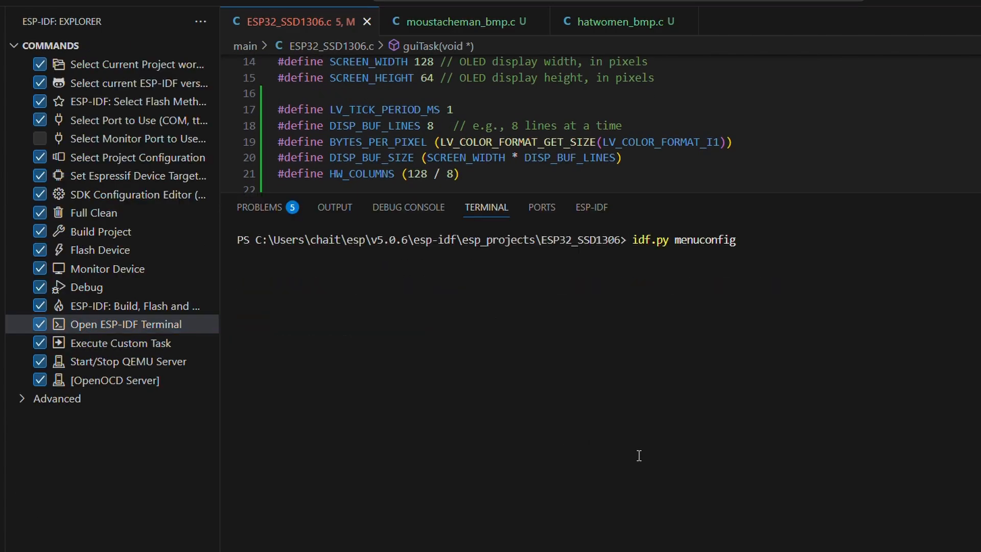
Step: Build with idf.py, fix the ssd1306.c name and missing tick counter, and rebuild
text(idf.py build)
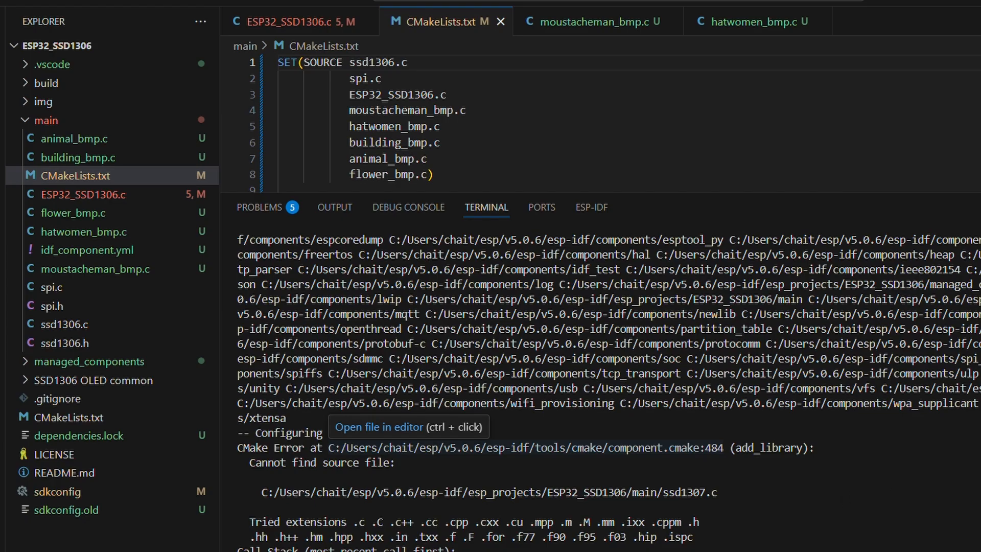
scroll(down, 3)
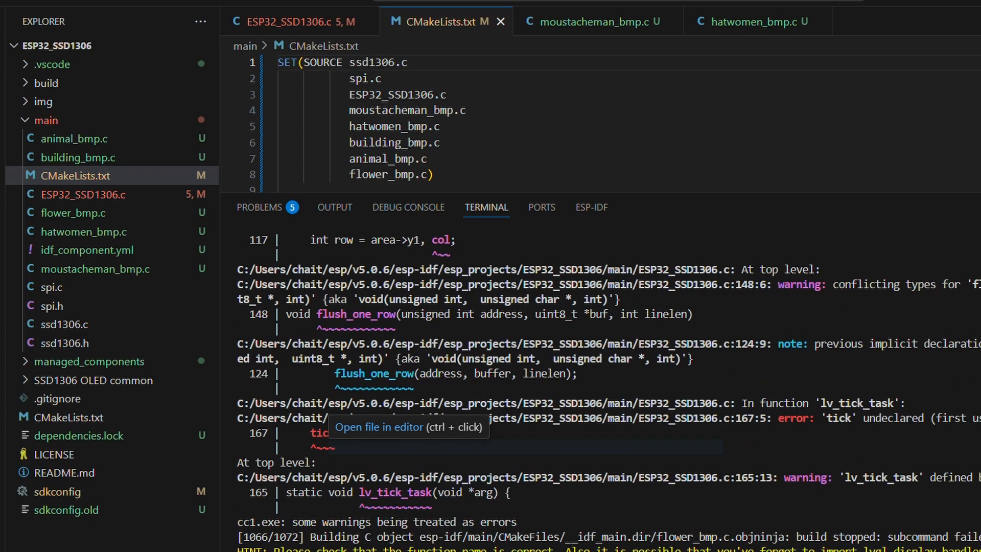
mouse_move(751, 204)
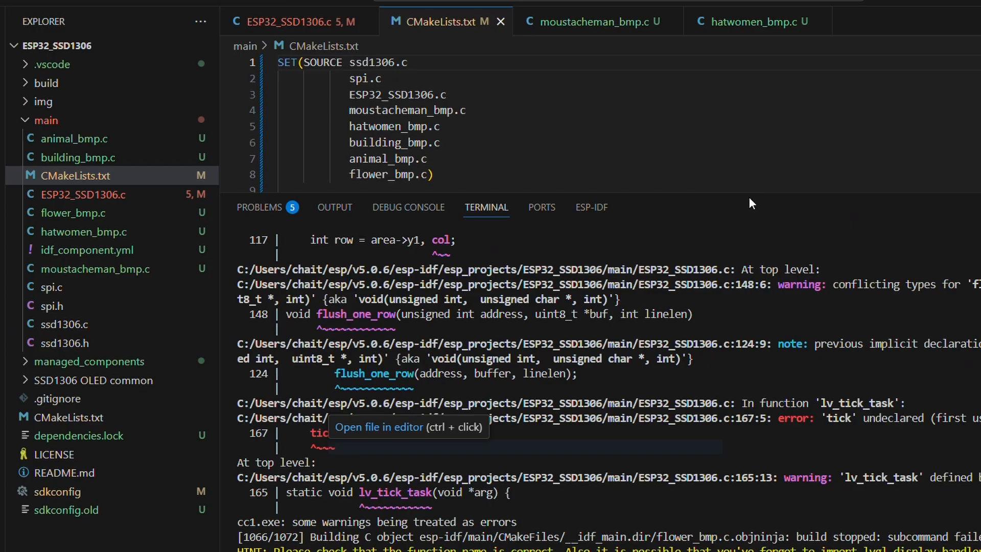
click(294, 21)
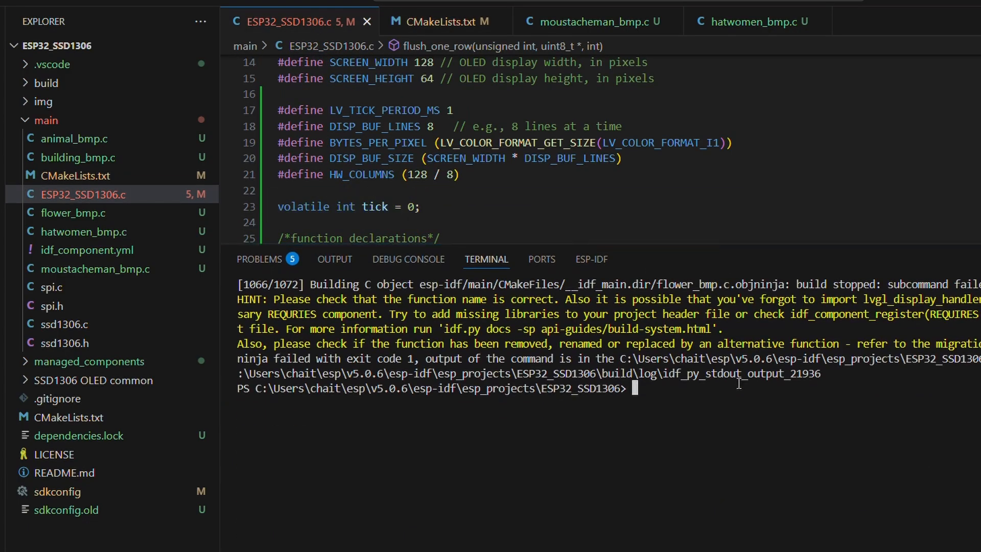
text(idf.py build)
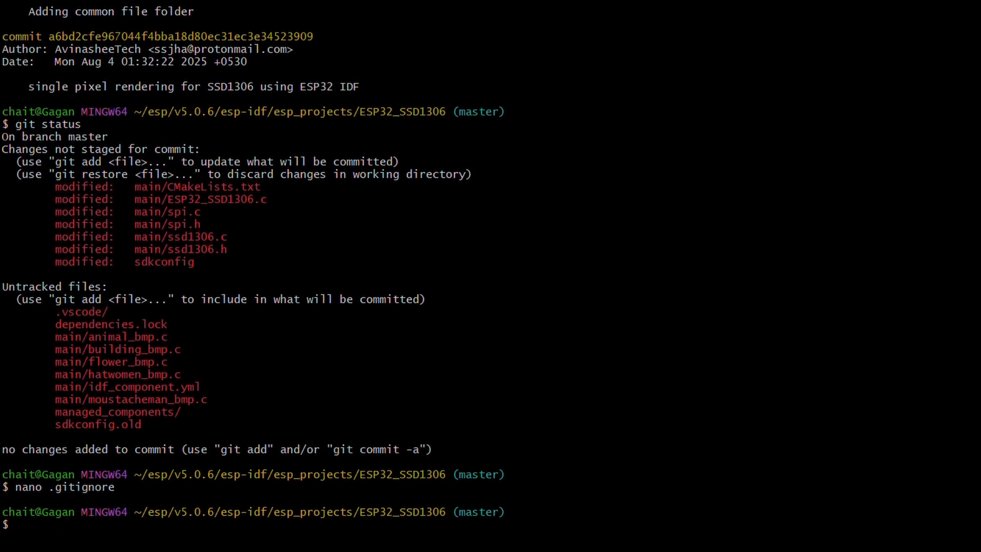
Step: Stage all changes and commit as "LVGL integration with Text & Image Widgets"
text(git add .)
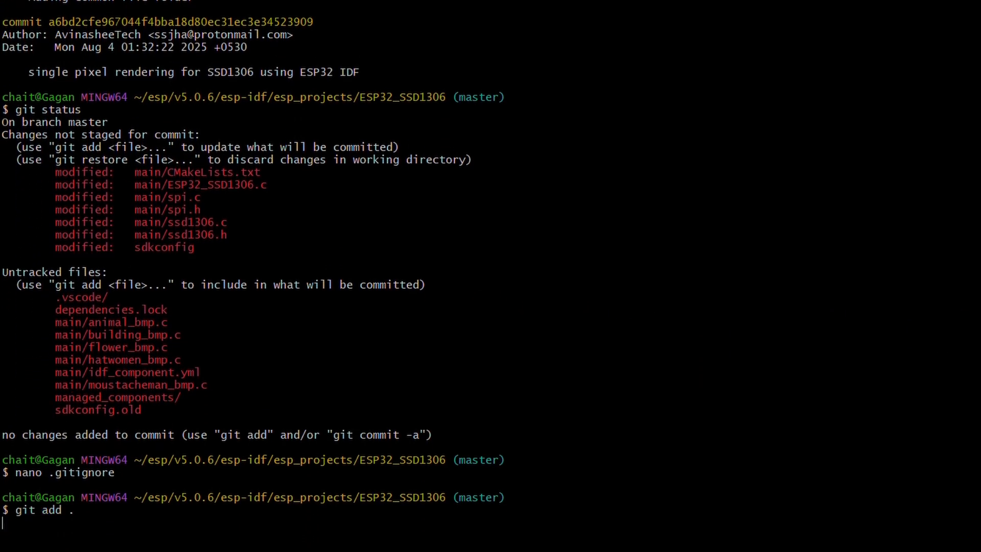
text(git commit -m "LVGL integration with Text & Image Widgets")
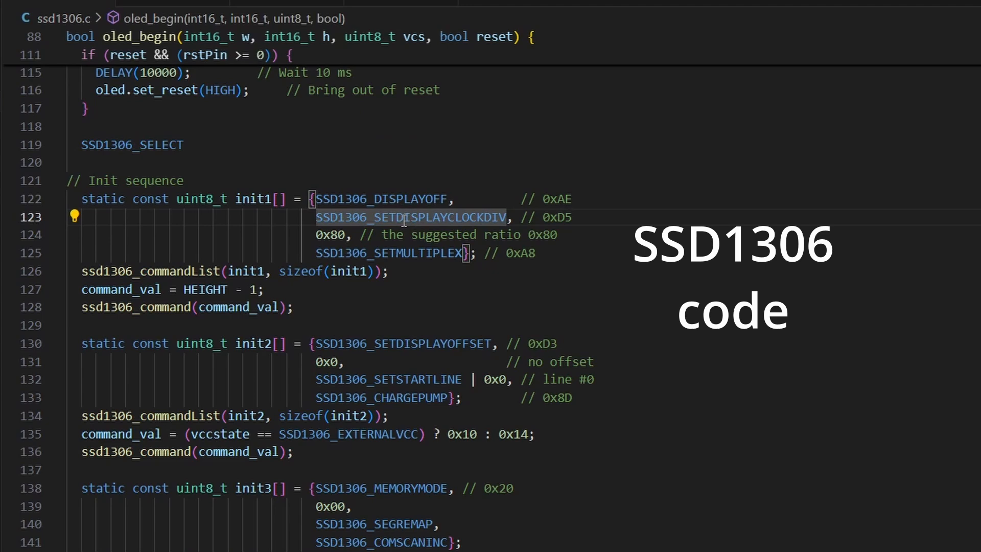
Step: Create a components folder at the project root and place the SquareLine UI export in it
right_click(102, 145)
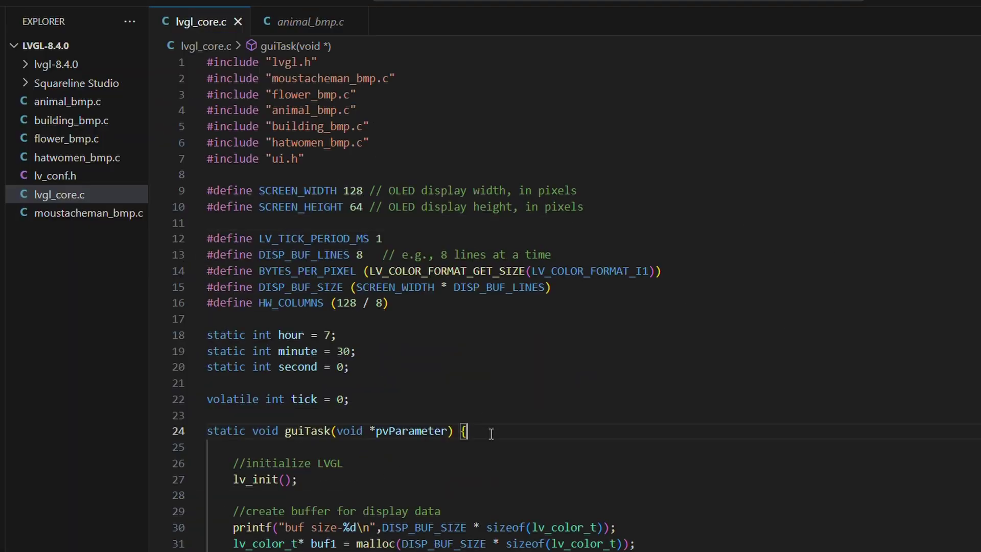
mouse_move(538, 337)
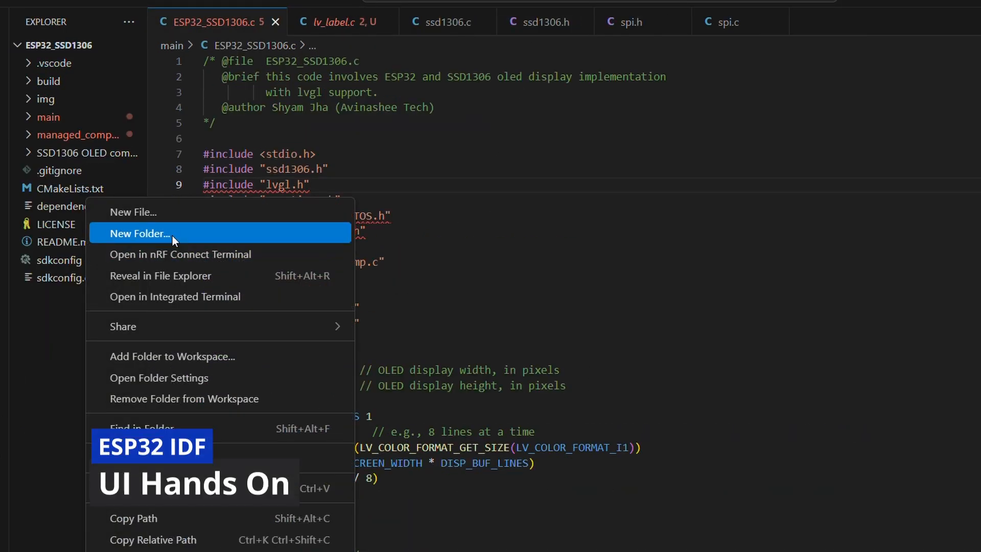
click(140, 233)
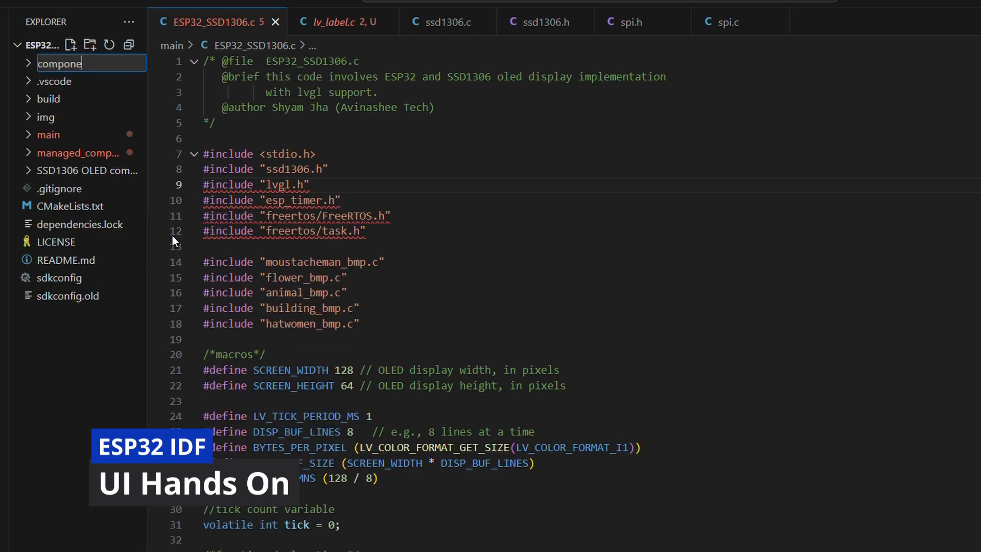
key(Enter)
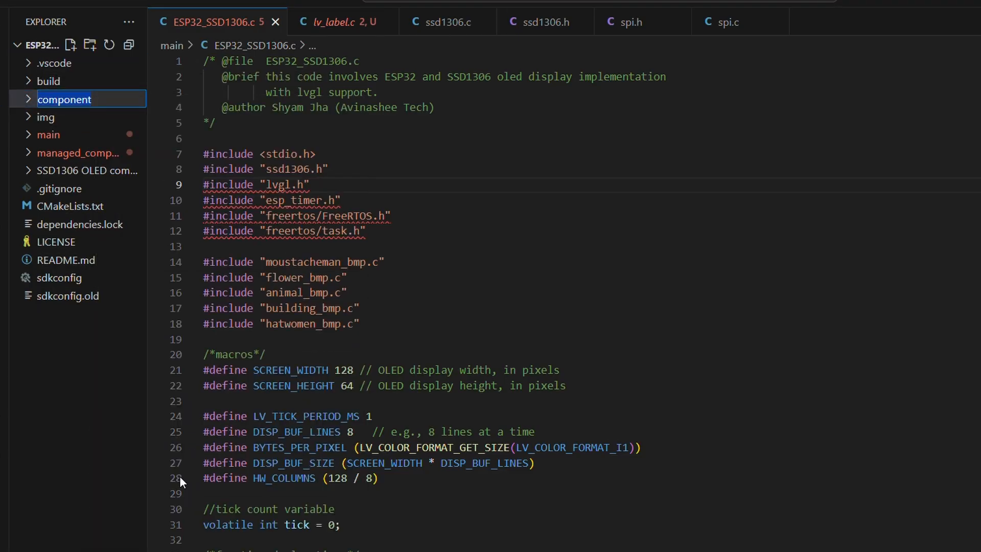
click(63, 99)
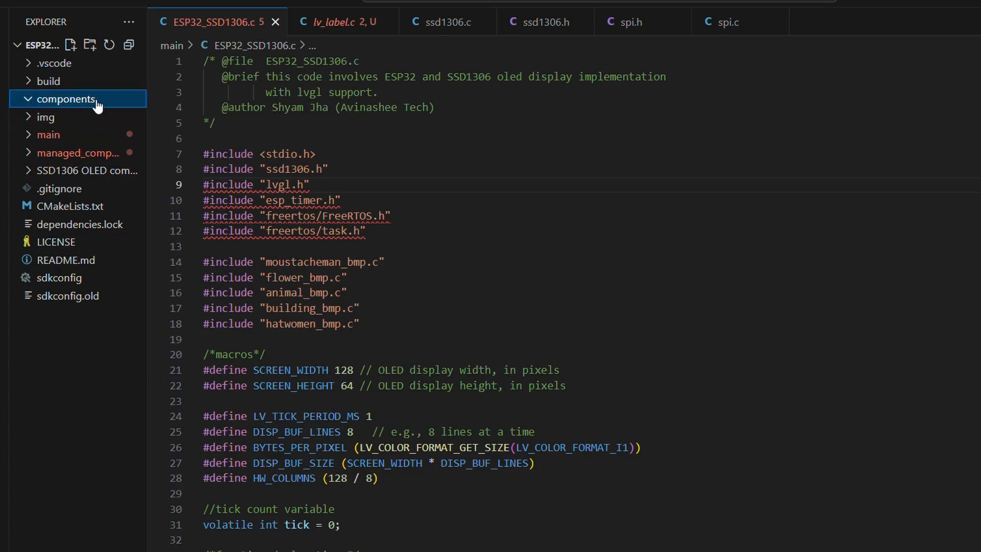
click(70, 99)
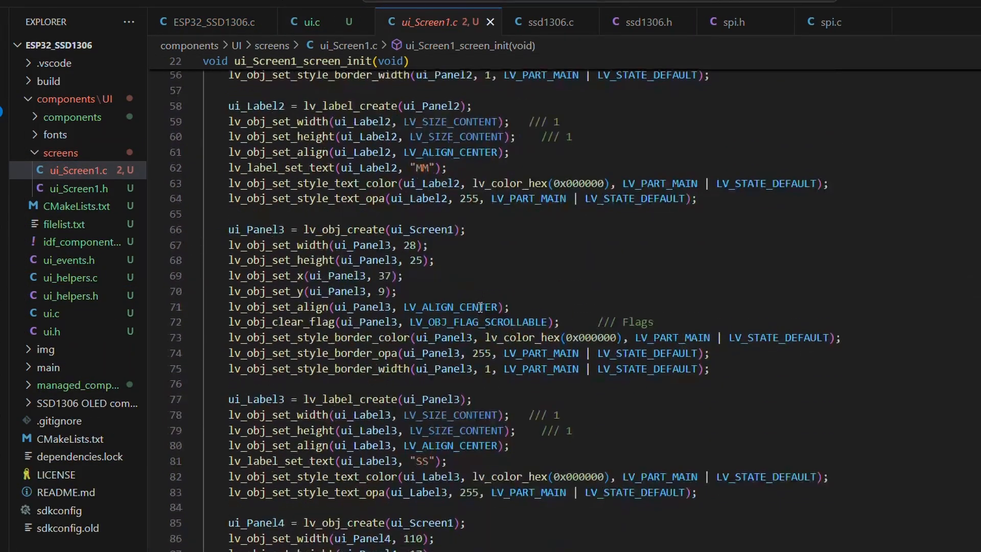
Step: Make guiTask call ui_init and update the clock labels in ESP32_SSD1306.c
click(212, 22)
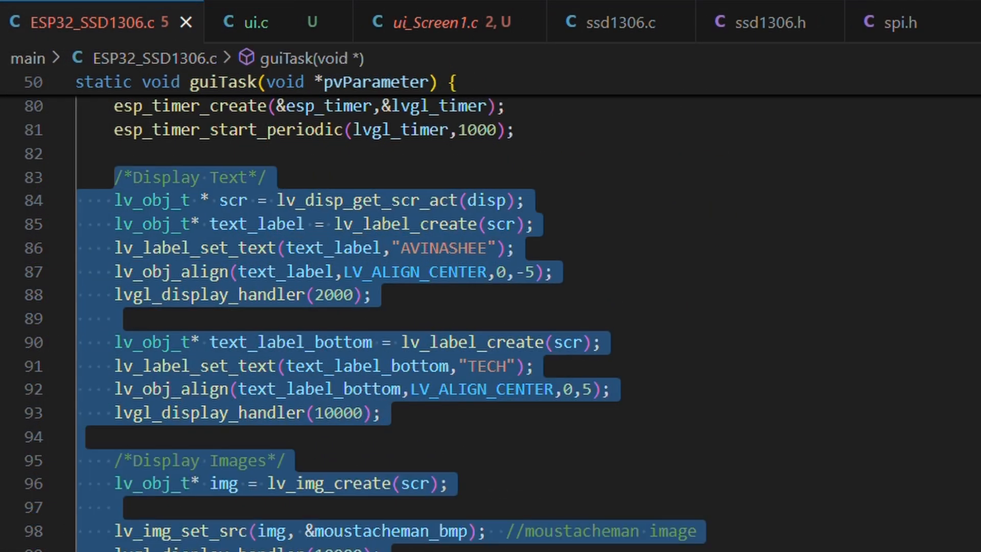
scroll(down, 3)
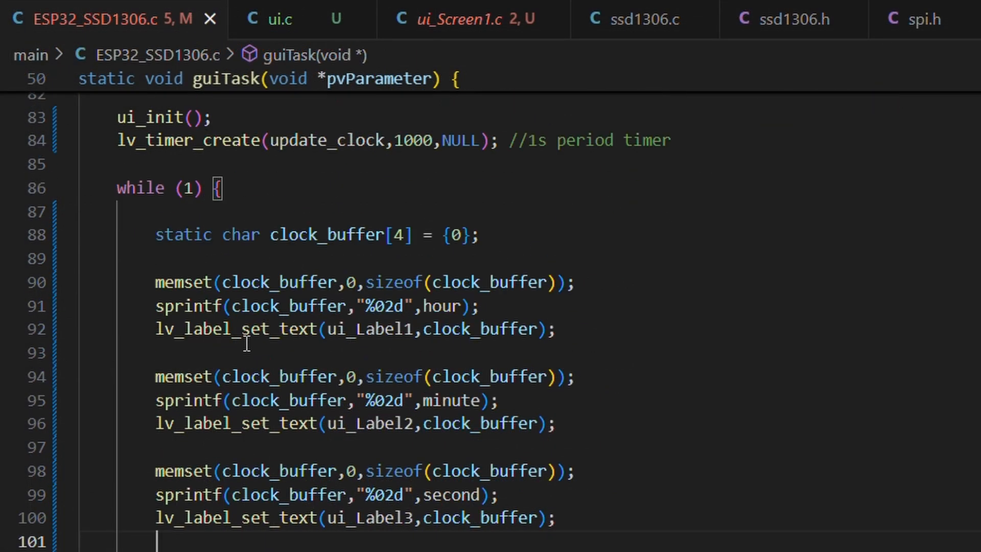
scroll(down, 3)
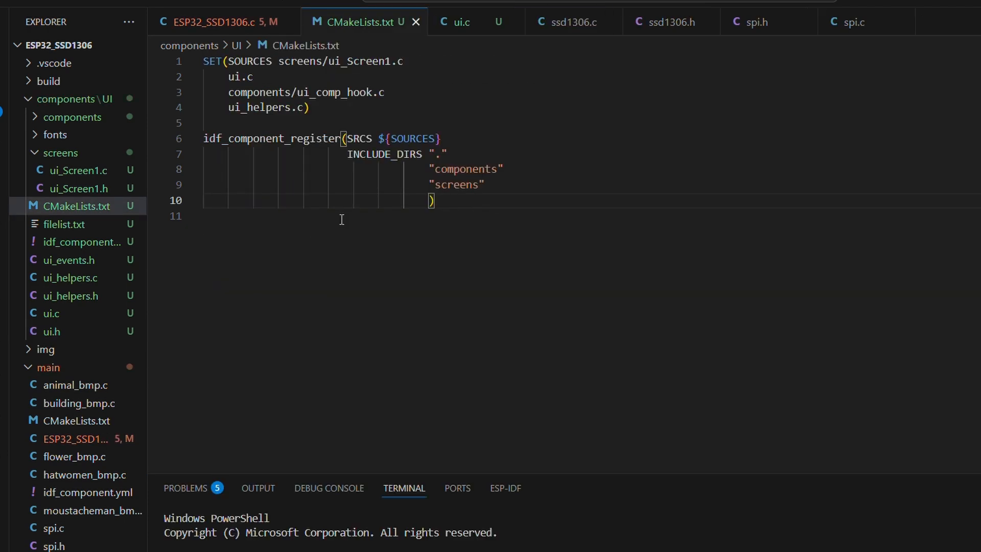
mouse_move(94, 253)
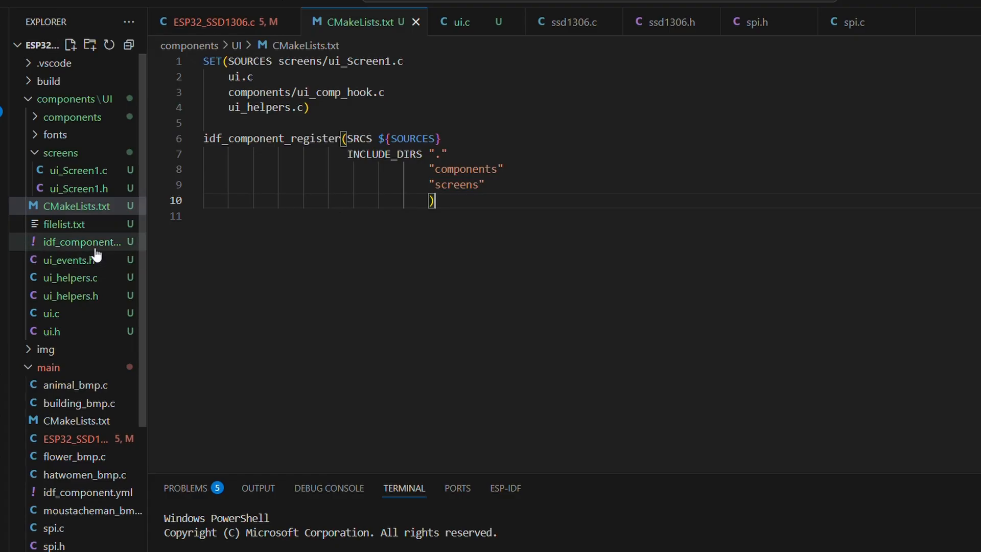
click(82, 241)
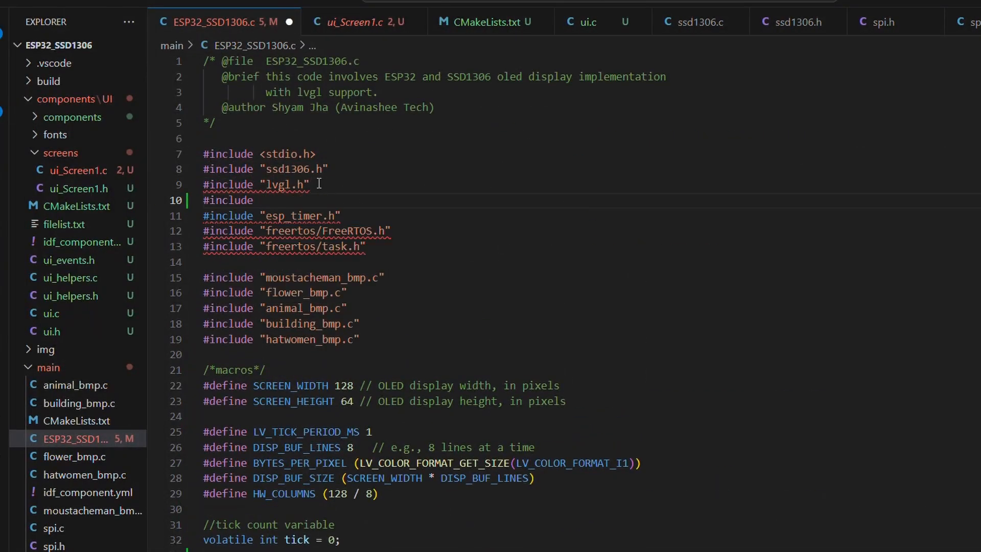
Step: Include ui.h, build the project and flash it to the board on COM6
text("ui.h")
text(idf.py build)
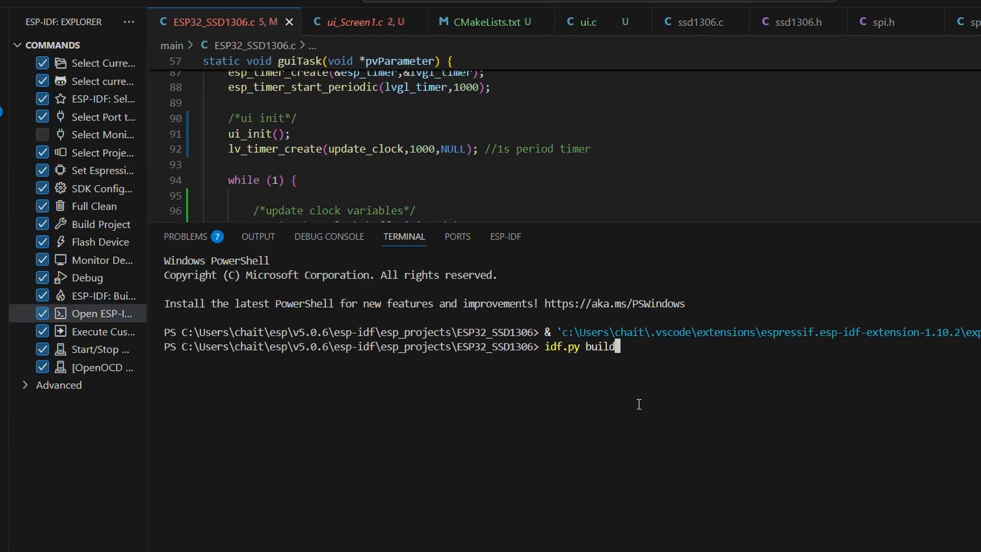
key(Enter)
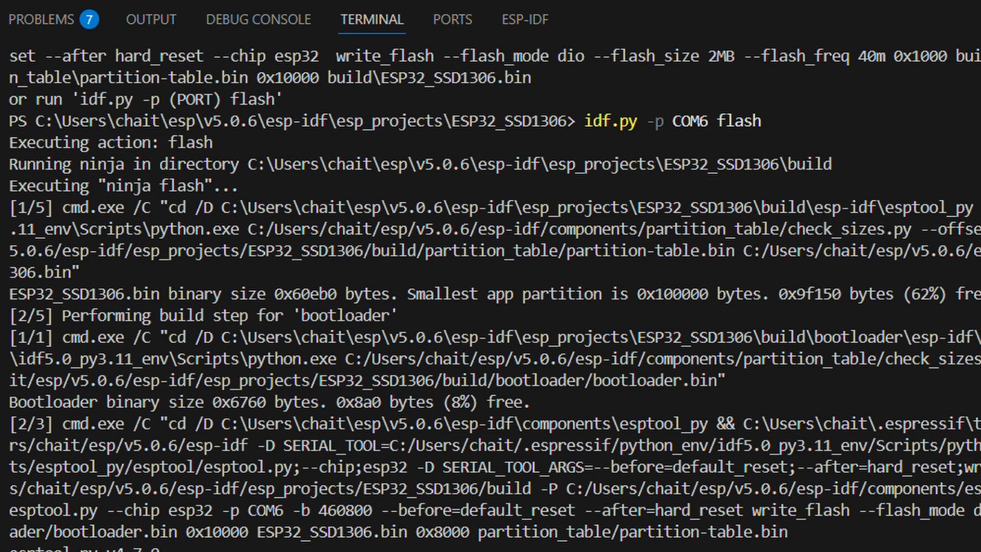
scroll(down, 3)
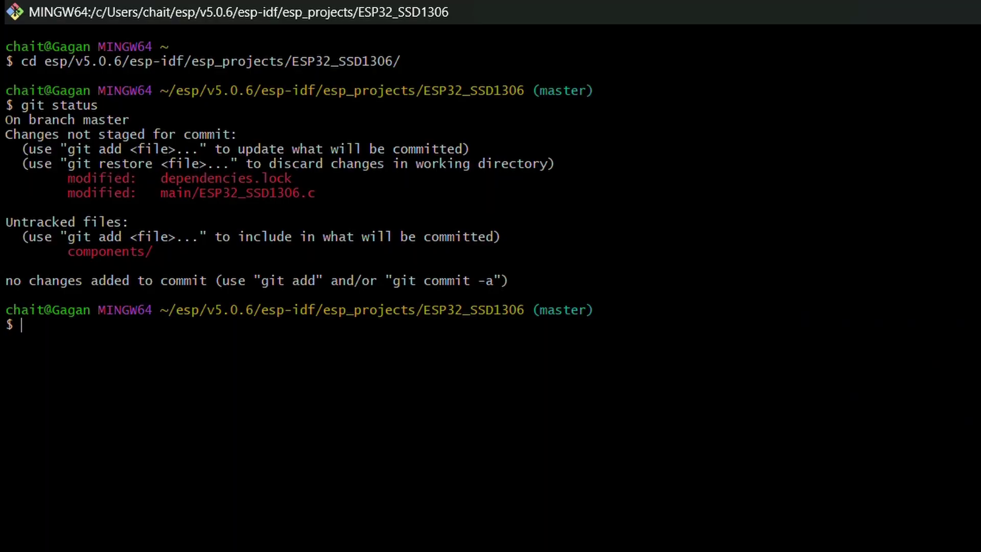
Step: Stage all changes and commit as "LVGL UI implementation using SquareLine Studio code"
text(git add .)
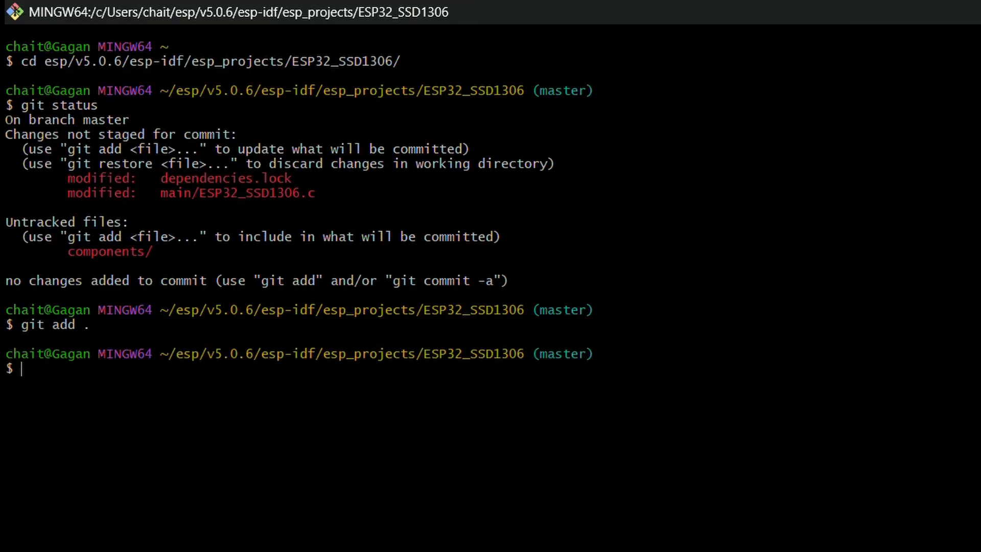
text(git status)
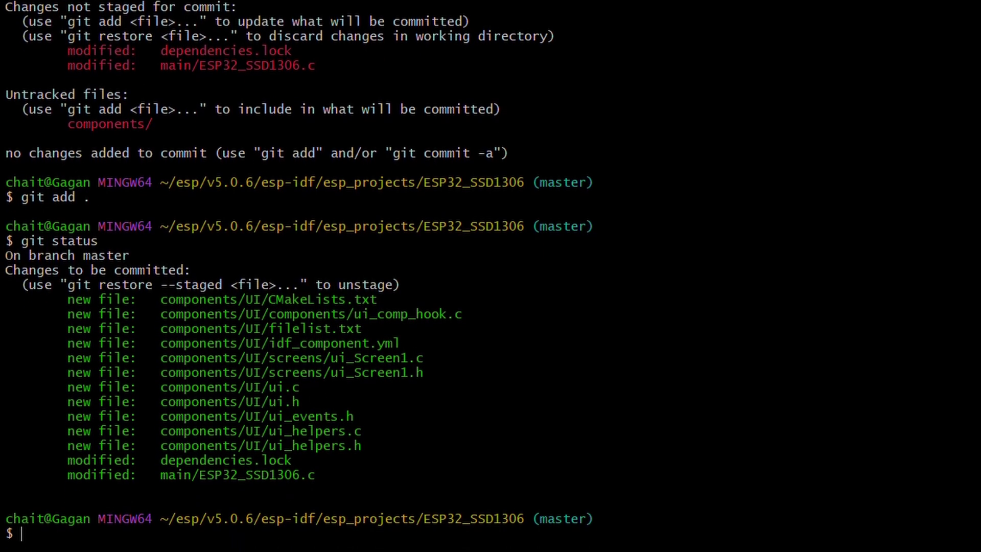
text(git commit -m ")
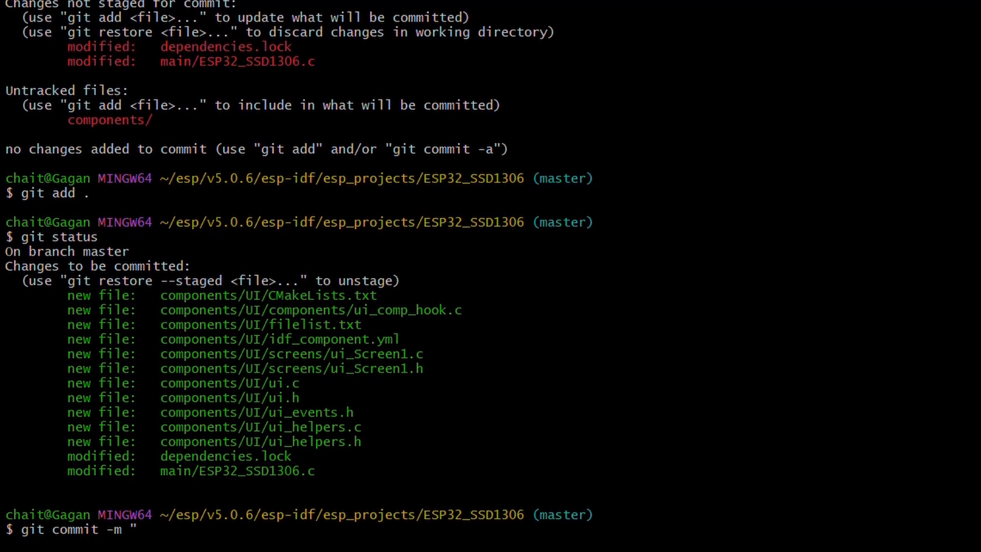
text(LVGL UI implementation)
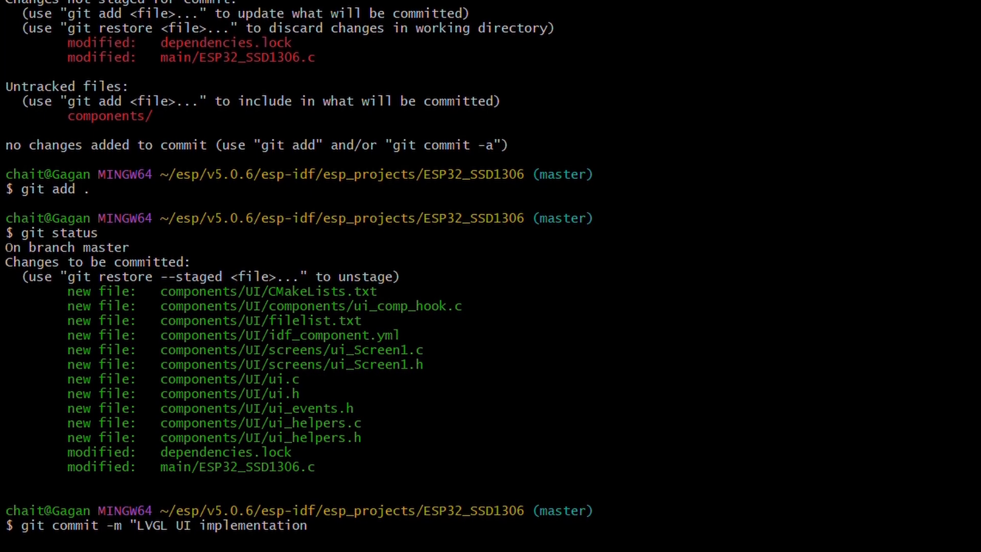
text(using)
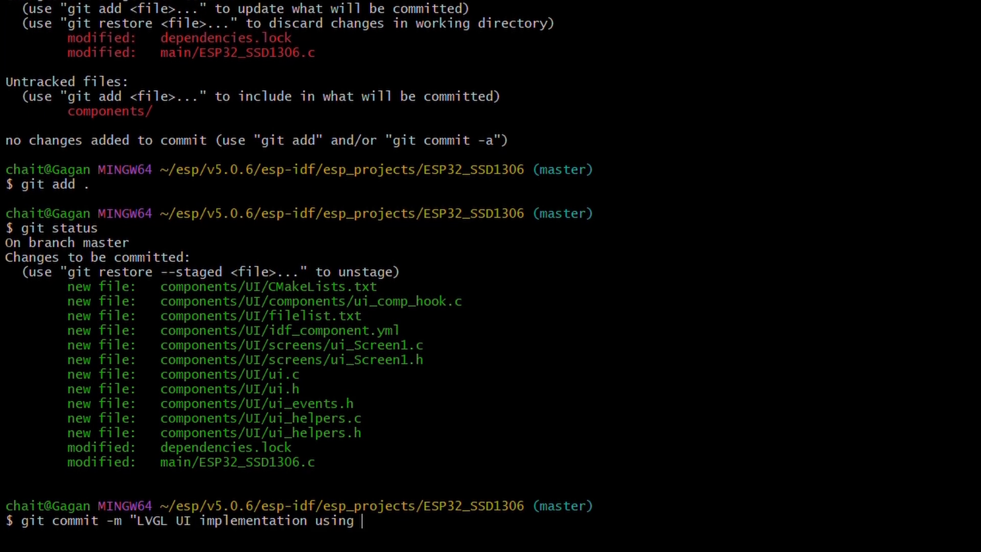
text(SquareLine Studio code)
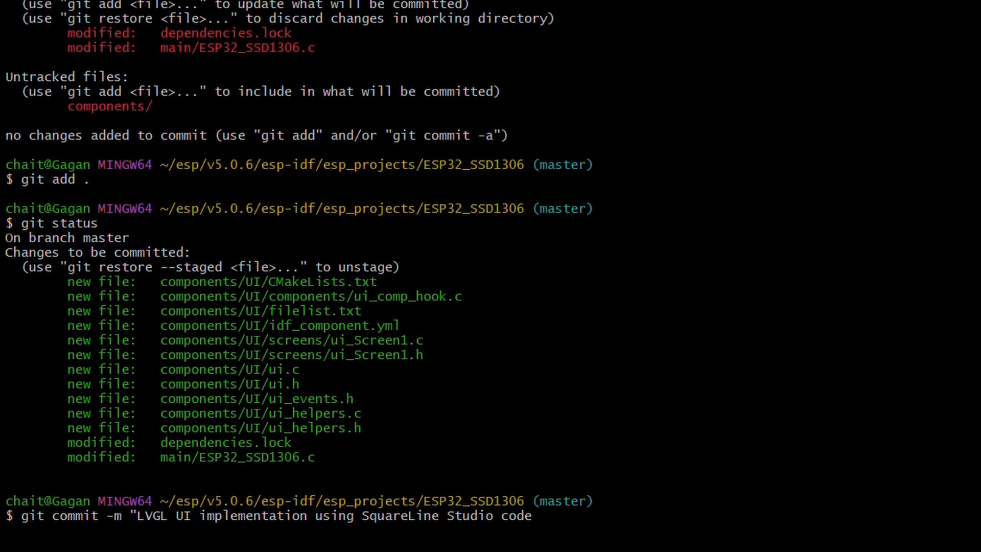
text(")
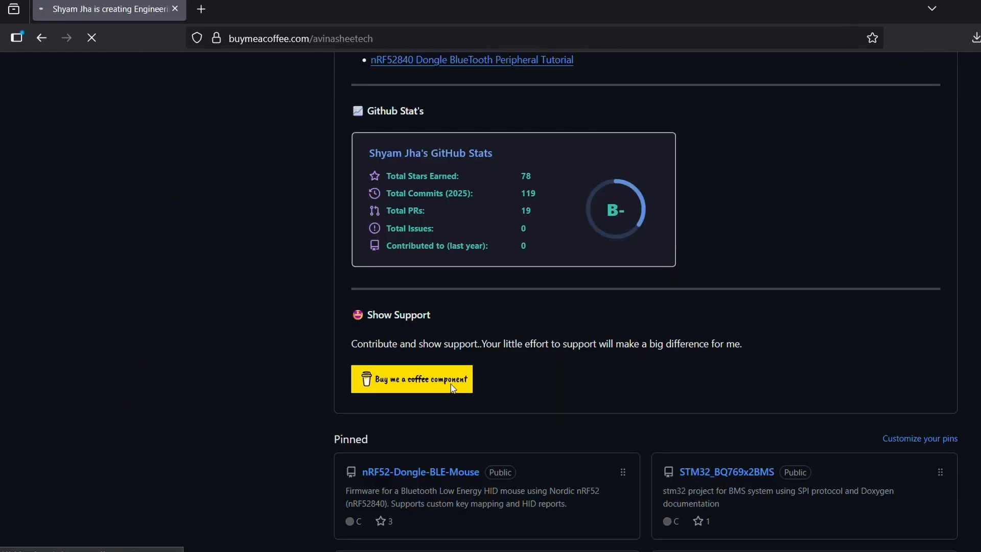
Step: Browse the Buy me a coffee support page, view the Membership tiers, and return to its Home view
click(412, 378)
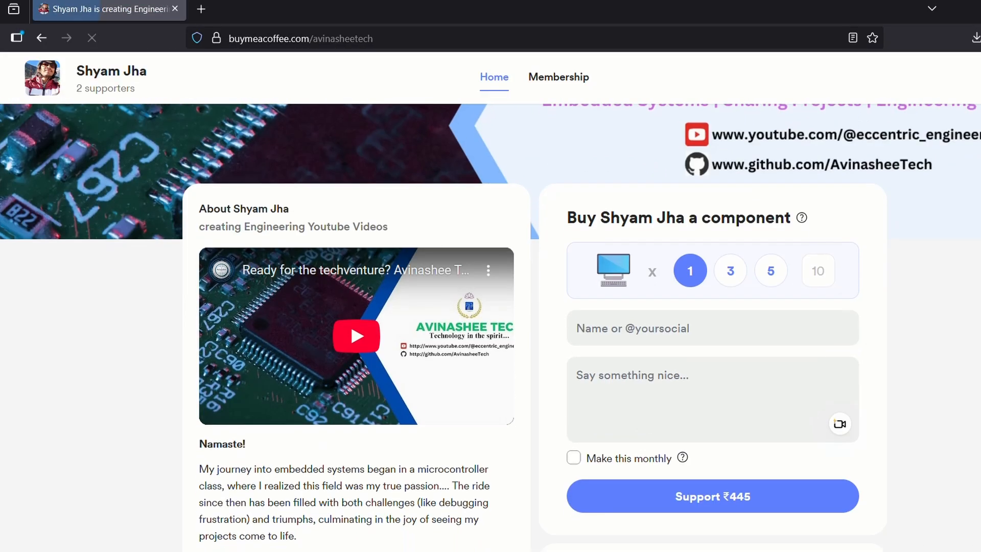
scroll(down, 3)
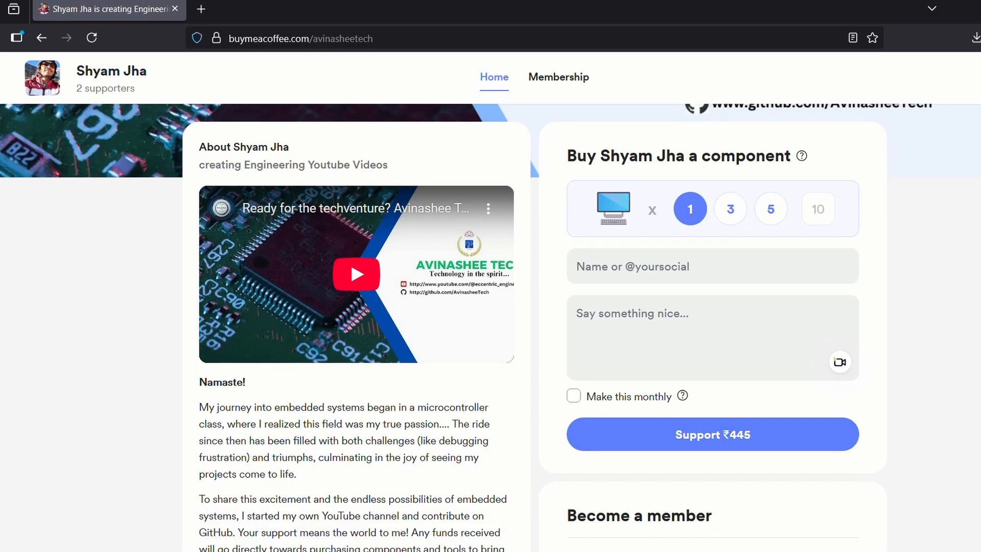
click(558, 78)
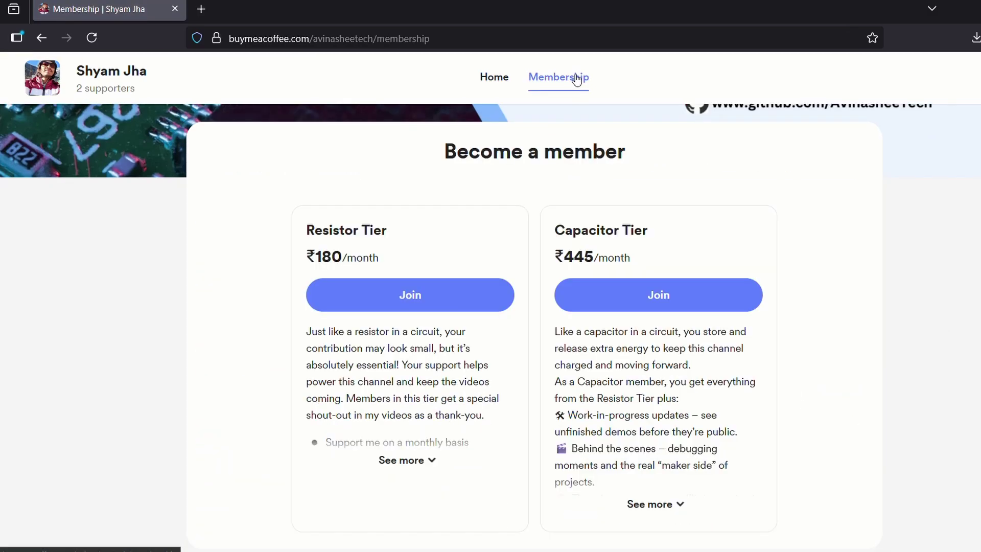
mouse_move(586, 84)
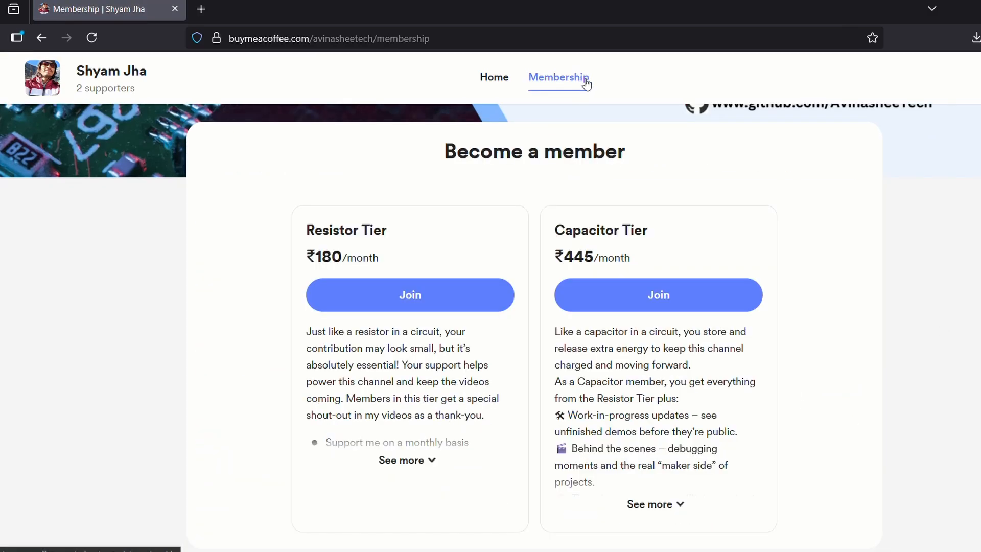
click(495, 77)
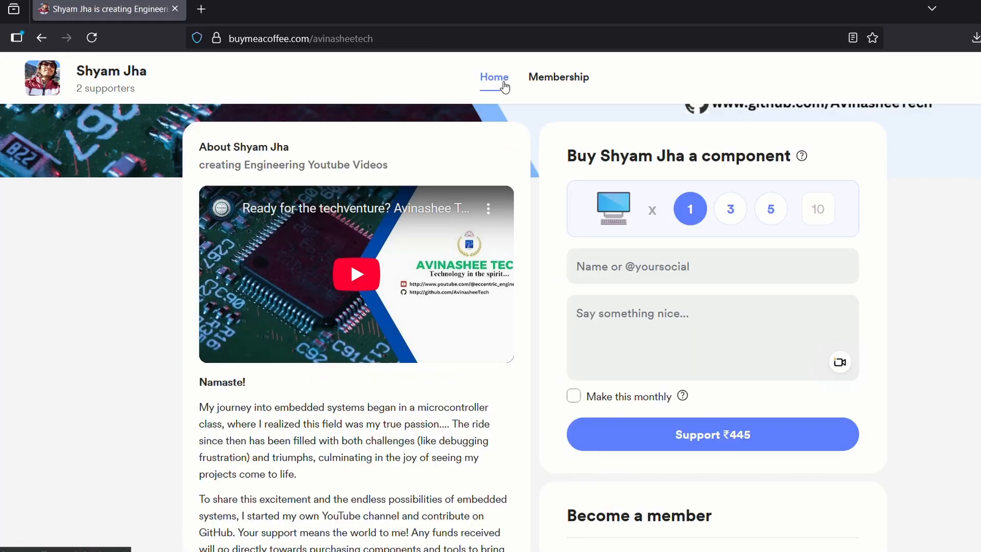